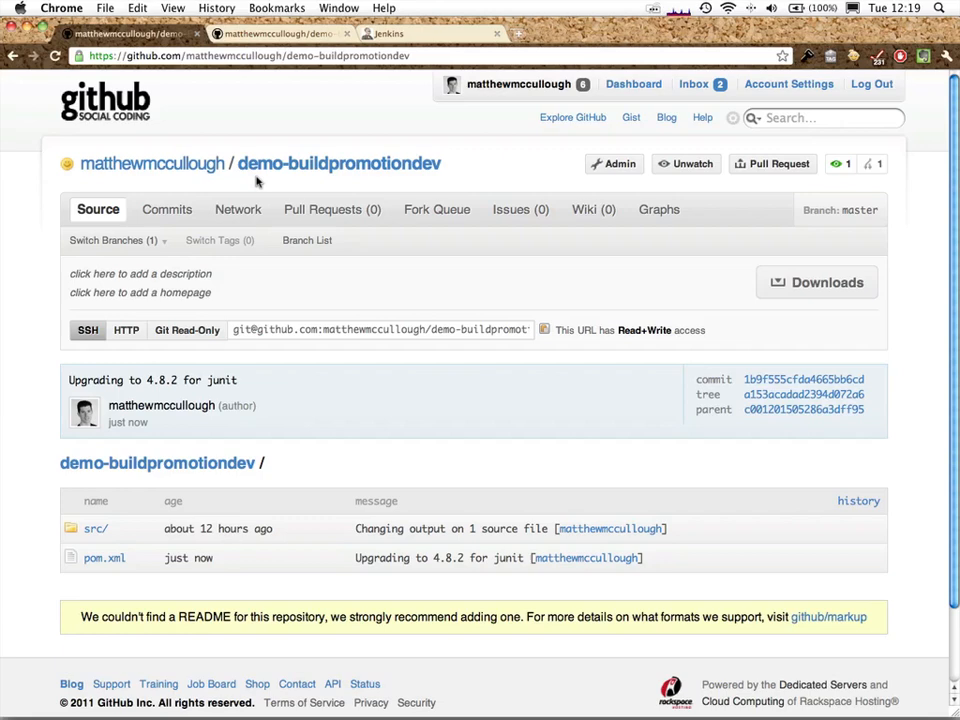
Leave the demo-buildpromotiondev GitHub page for an empty iTerm terminal prompt.
{"action": "left_click", "coordinate": [380, 329]}
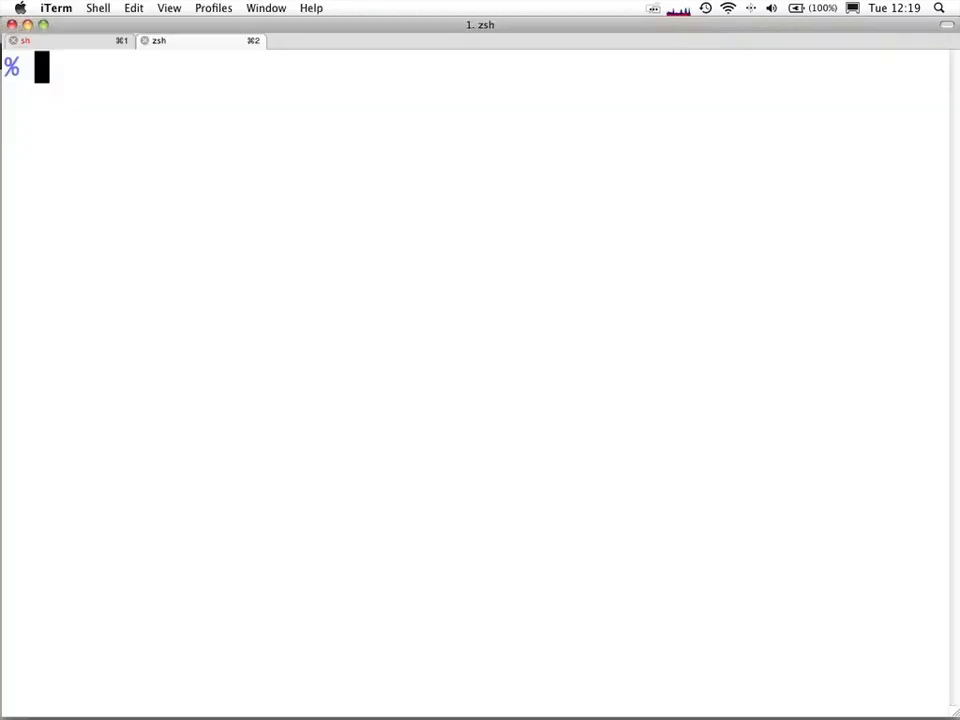
{"action": "type", "text": "git clone git@github.com:matthewmccullough/demo-buildpromotiondev.git"}
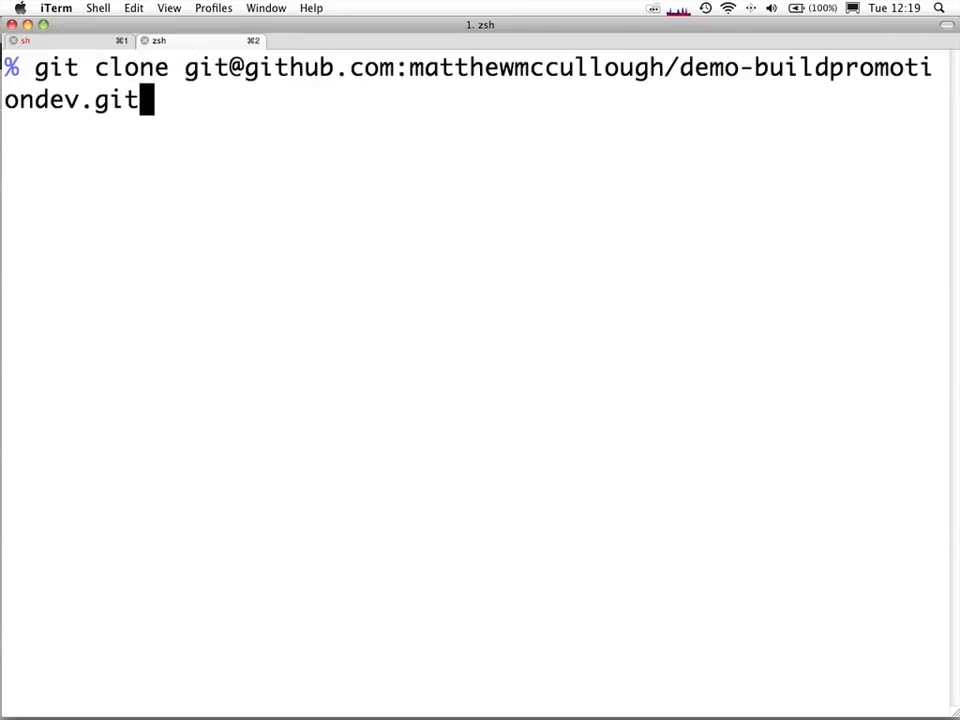
{"action": "key", "text": "Return"}
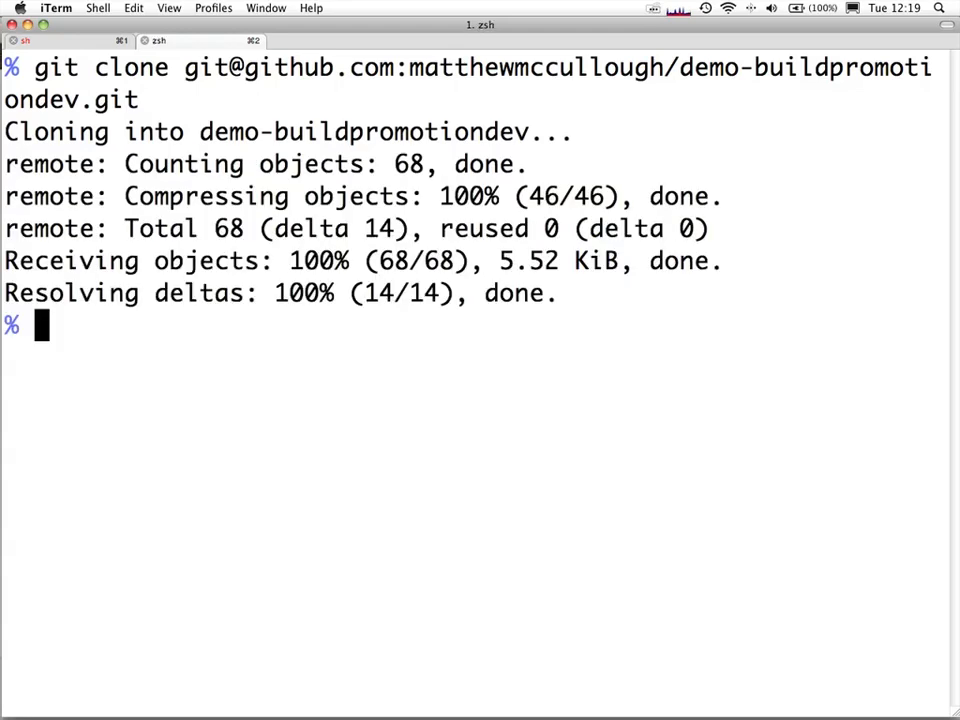
{"action": "type", "text": "cd de"}
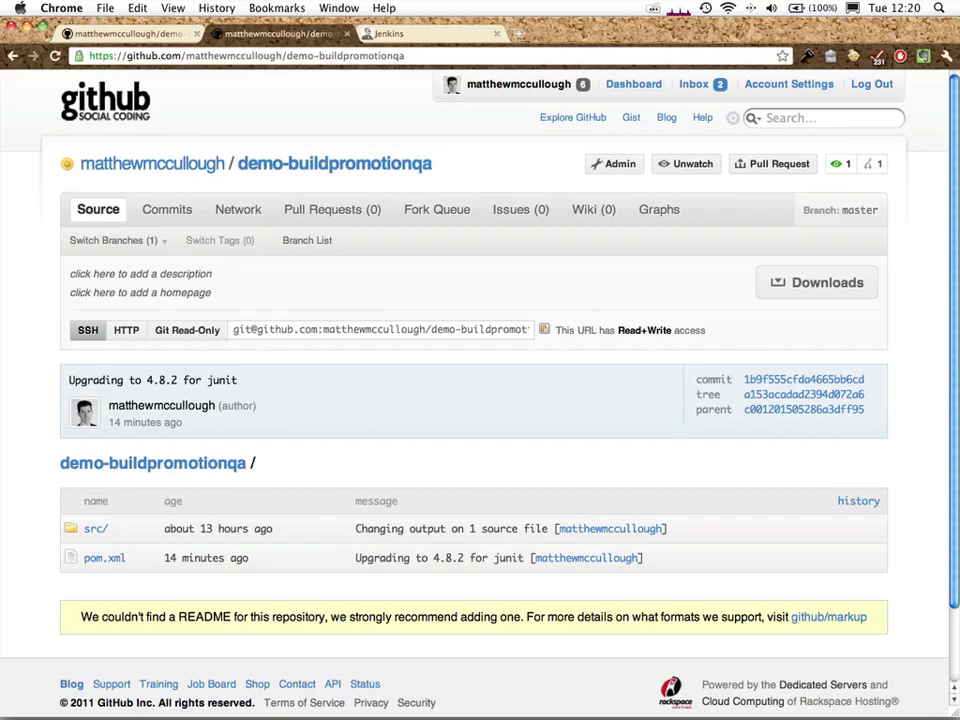
View demo-buildpromotionqa, which holds the same 'Upgrading to 4.8.2 for junit' commit.
{"action": "left_click", "coordinate": [383, 33]}
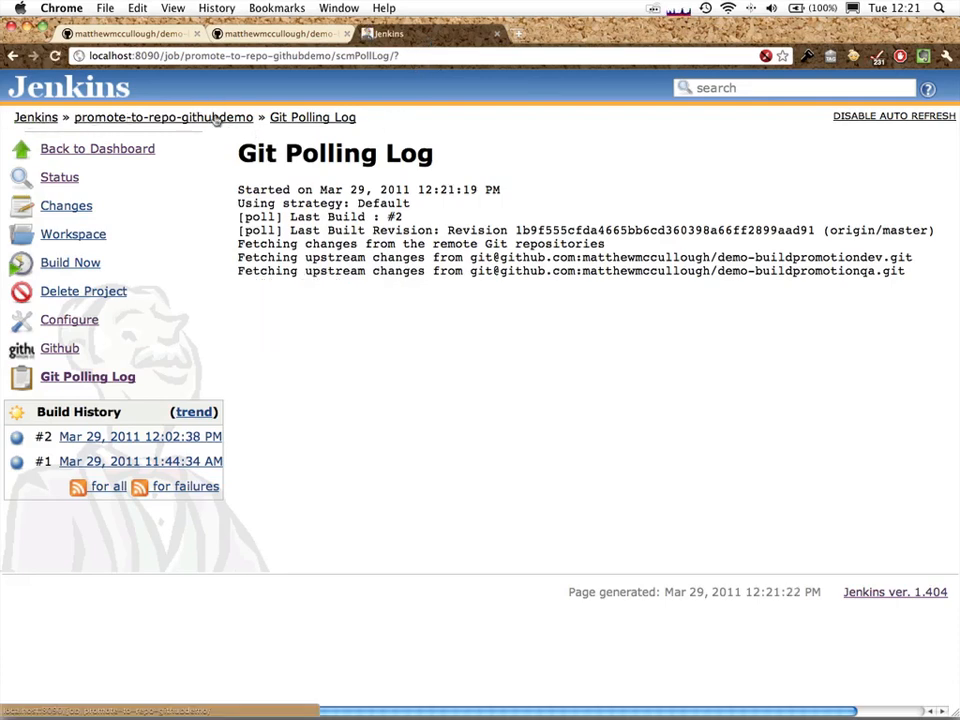
Go from the promote-to-repo-githubdemo overview to its Configure page.
{"action": "left_click", "coordinate": [163, 117]}
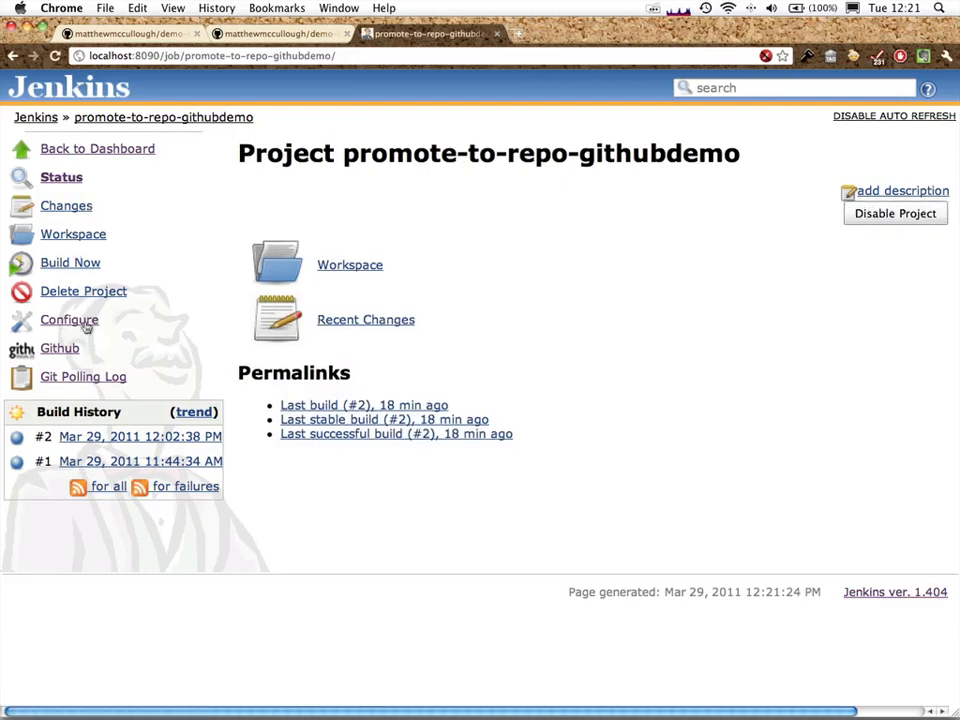
{"action": "left_click", "coordinate": [69, 319]}
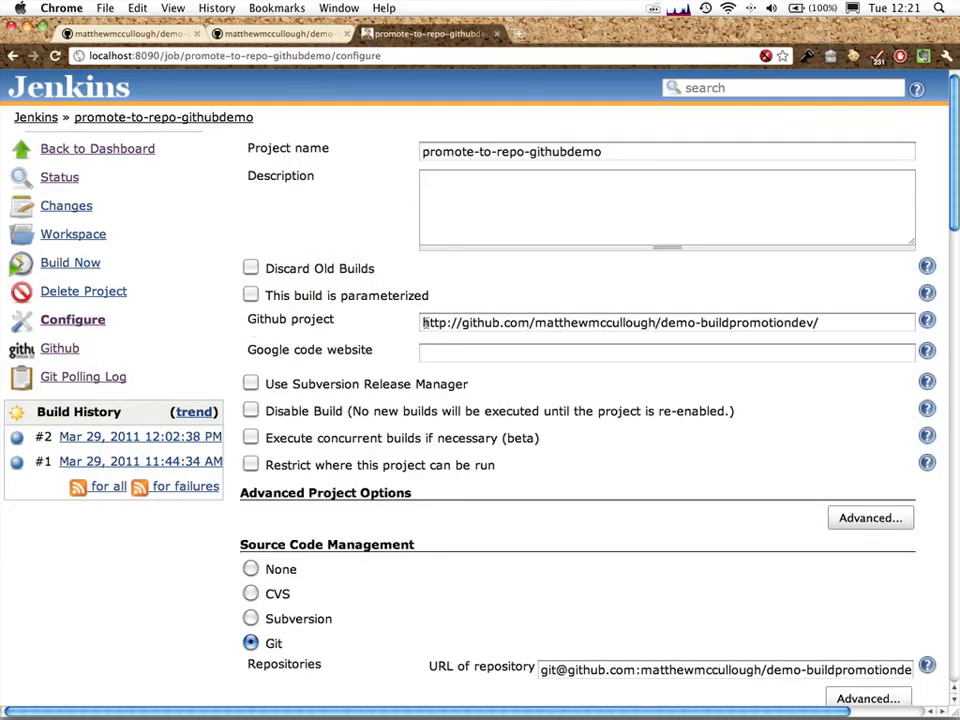
Expand Advanced for both Git repositories: dev named origin, QA named qarepo.
{"action": "scroll", "scroll_direction": "down", "scroll_amount": 3}
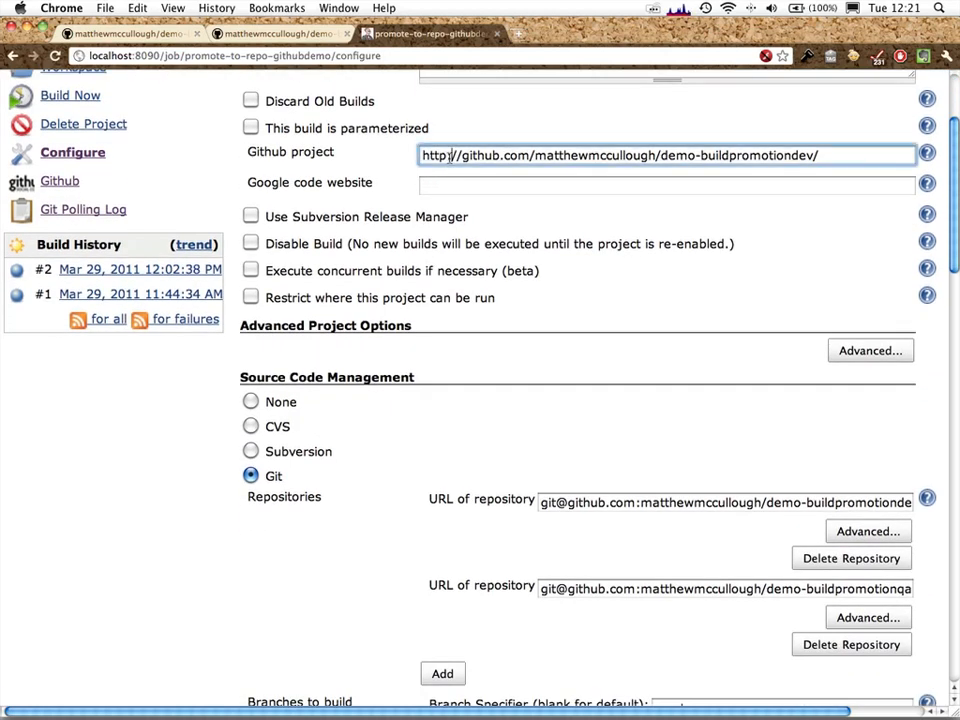
{"action": "scroll", "scroll_direction": "down", "scroll_amount": 3}
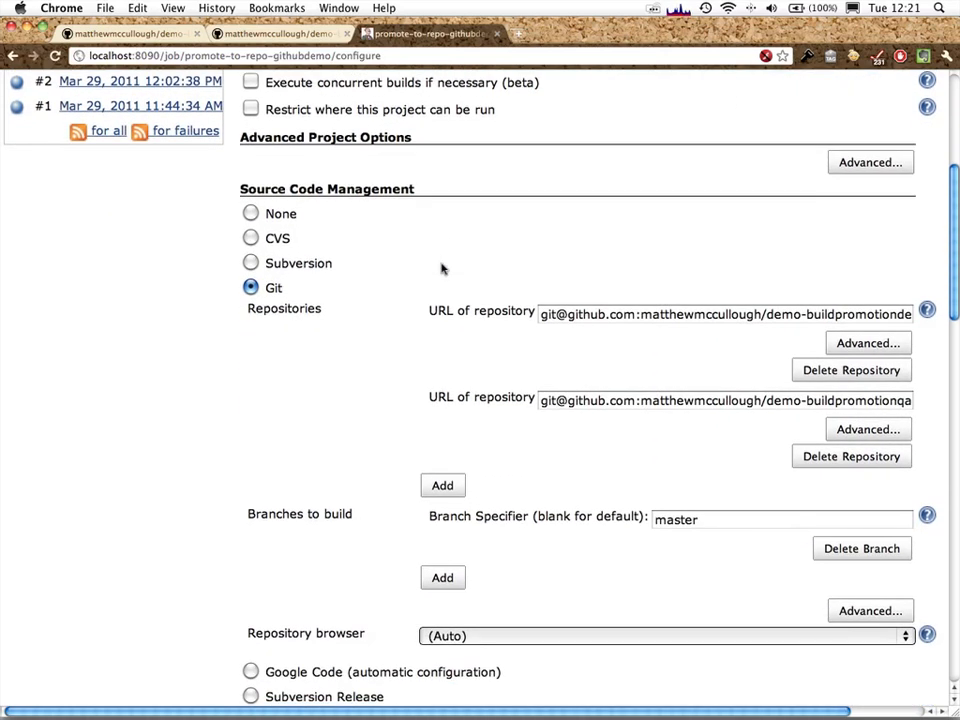
{"action": "left_click", "coordinate": [724, 314]}
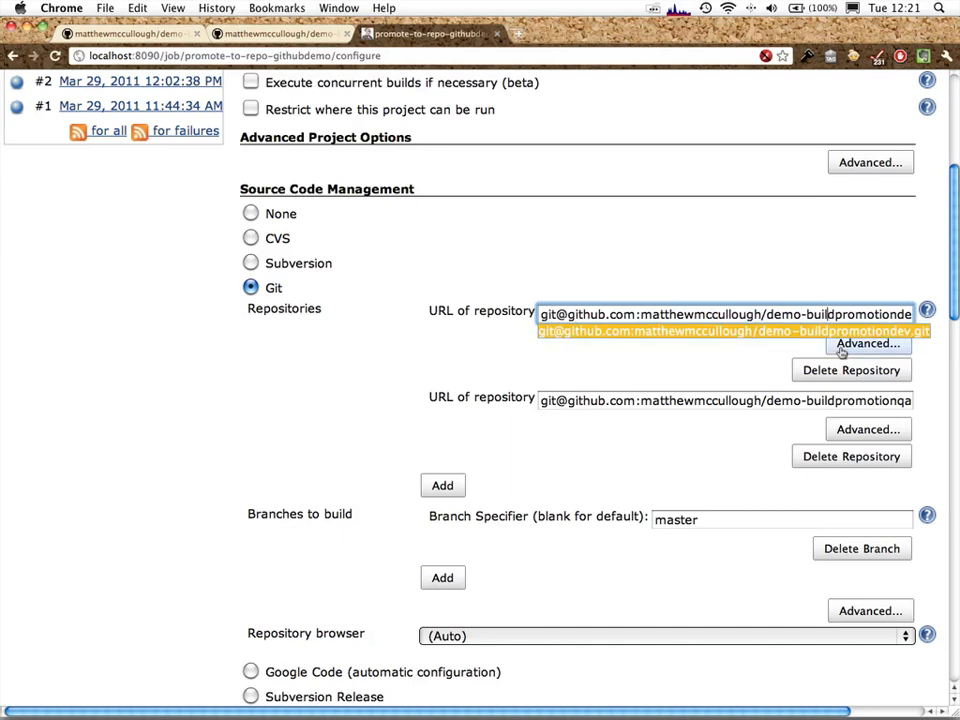
{"action": "left_click", "coordinate": [867, 343]}
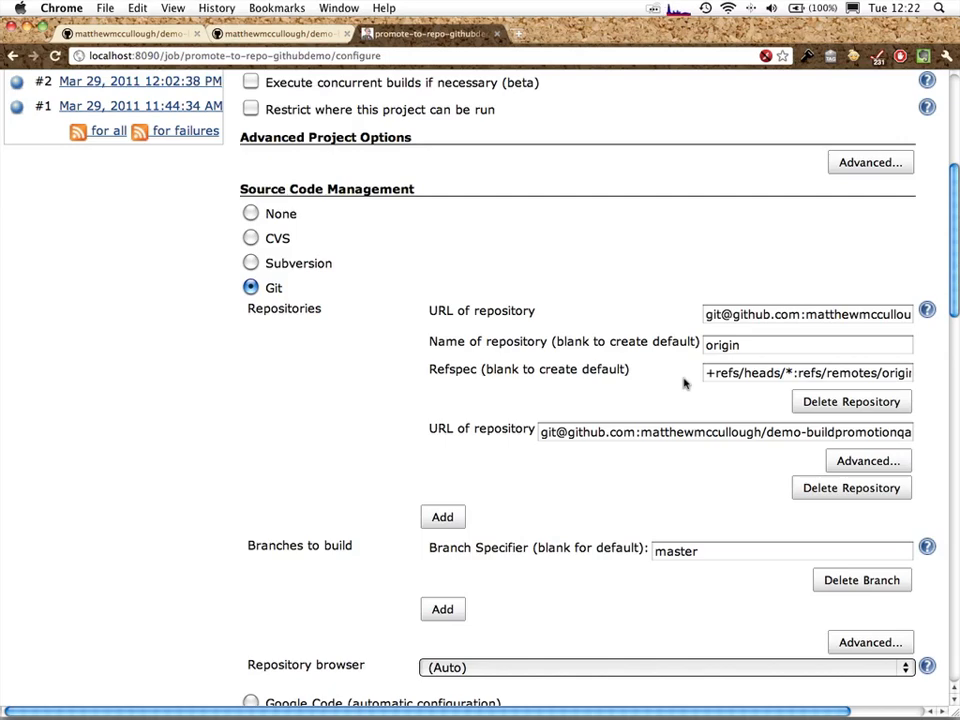
{"action": "scroll", "scroll_direction": "down", "scroll_amount": 3}
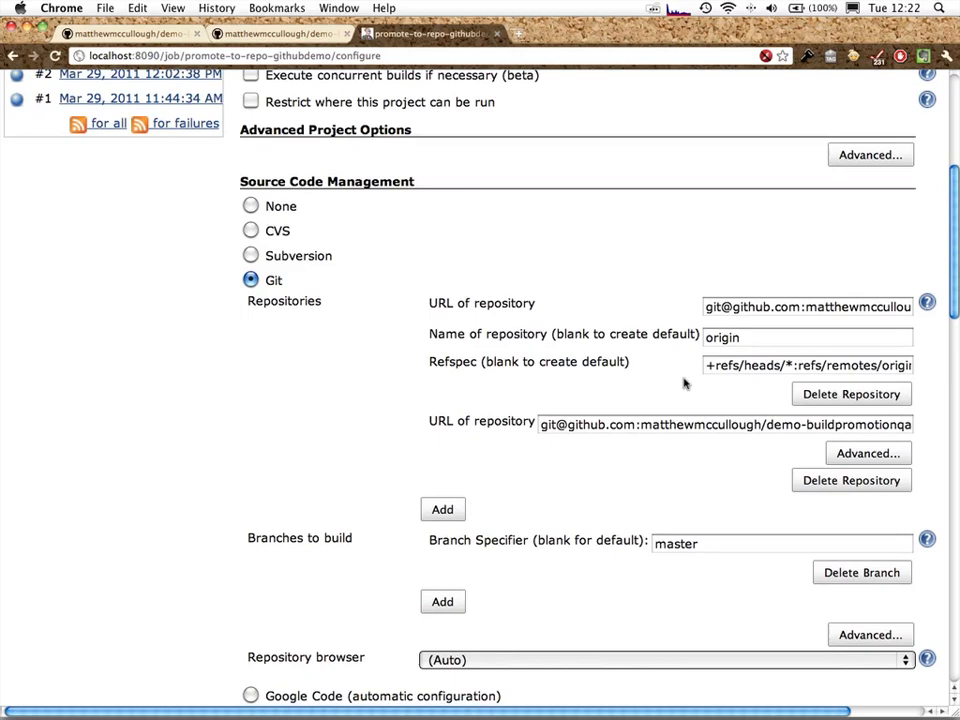
{"action": "scroll", "scroll_direction": "down", "scroll_amount": 3}
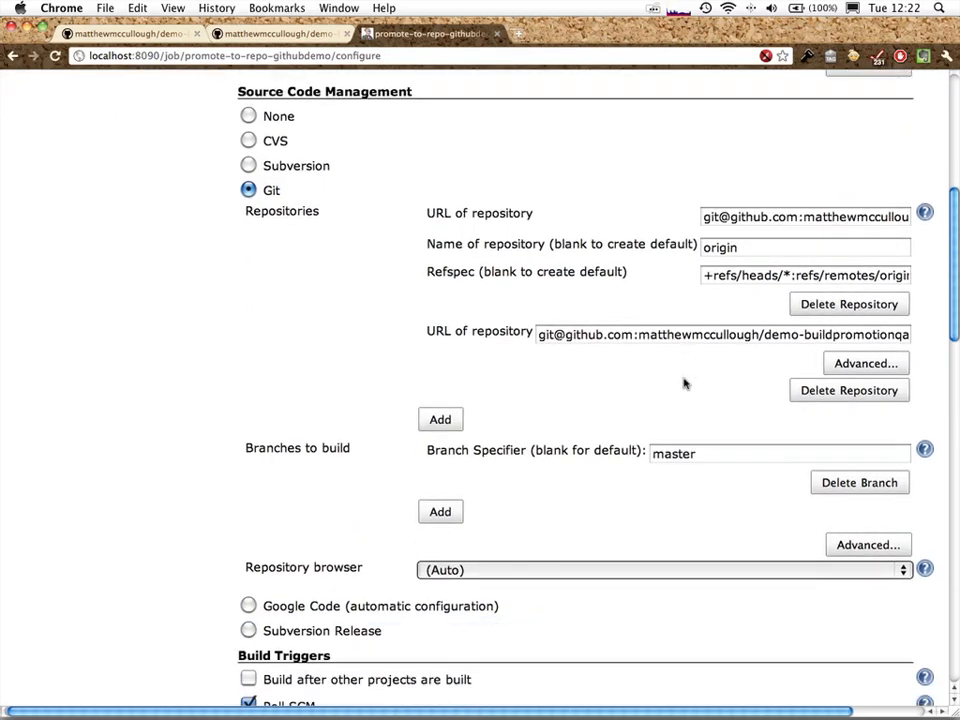
{"action": "mouse_move", "coordinate": [782, 475]}
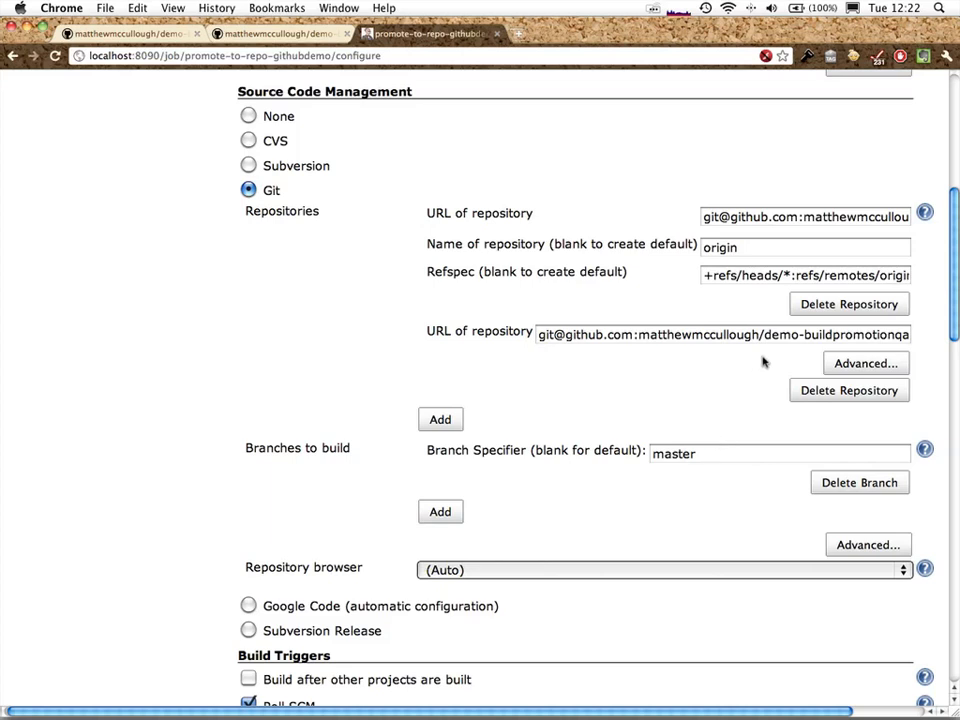
{"action": "left_click", "coordinate": [722, 334]}
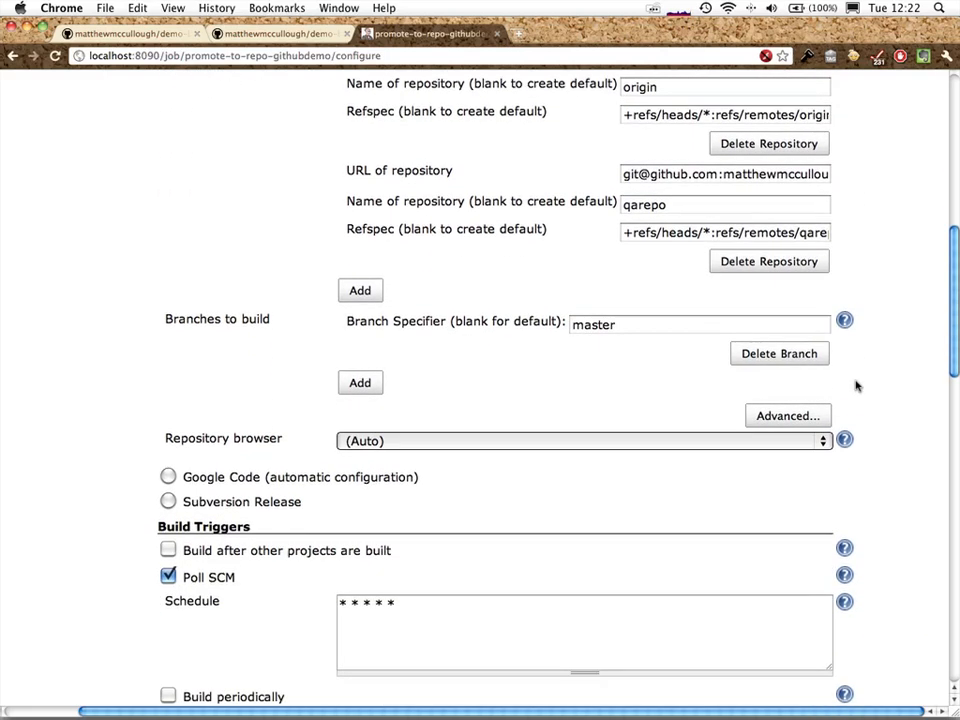
{"action": "left_click", "coordinate": [700, 324]}
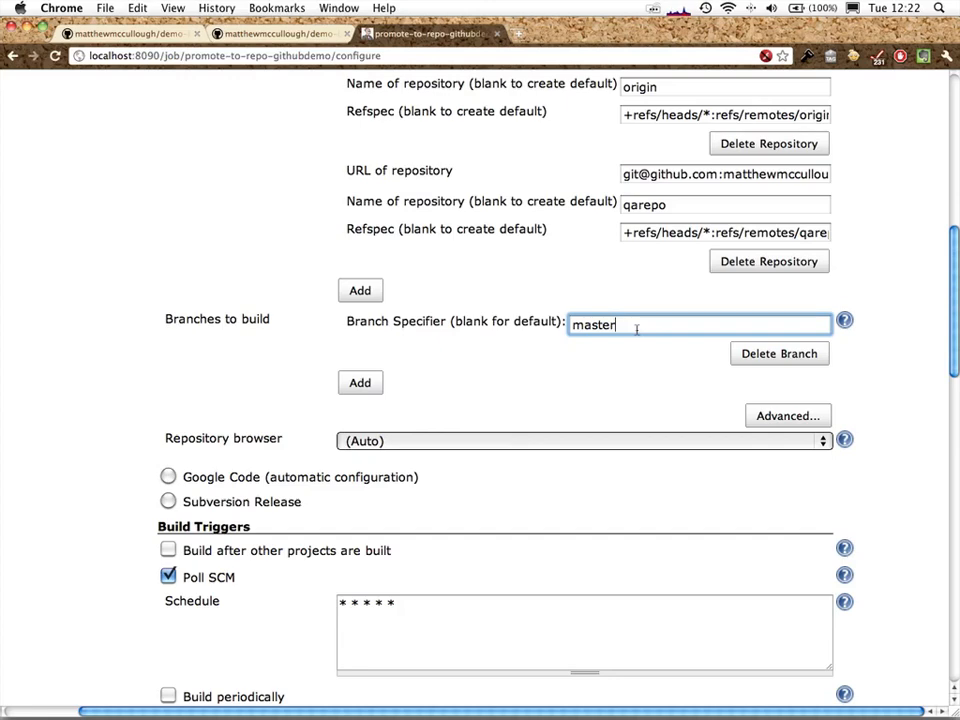
{"action": "scroll", "scroll_direction": "down", "scroll_amount": 3}
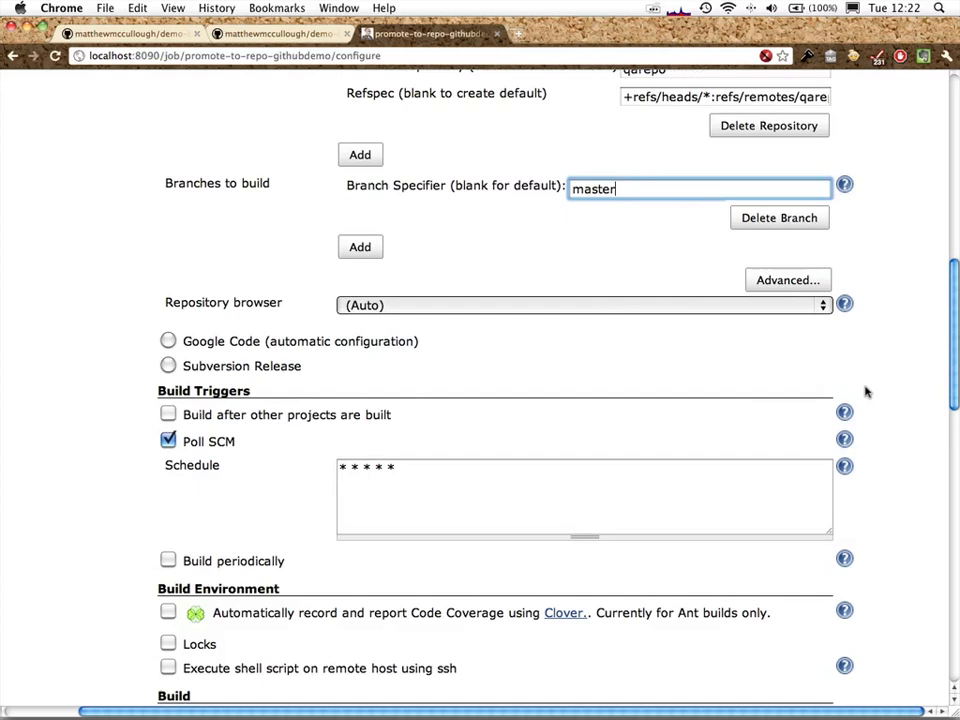
{"action": "mouse_move", "coordinate": [208, 451]}
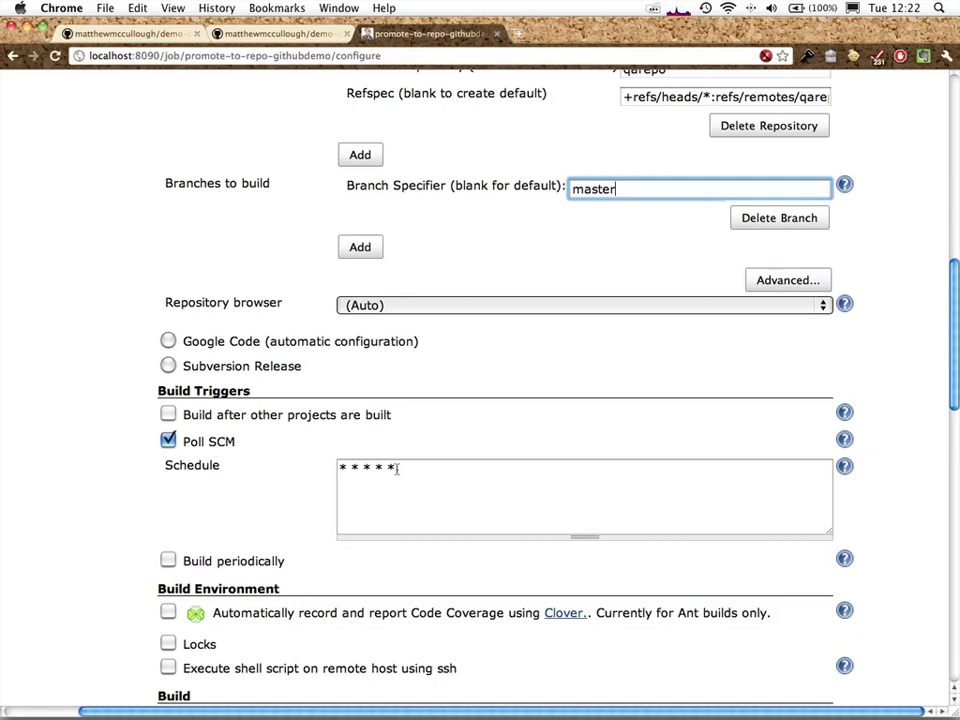
{"action": "scroll", "scroll_direction": "down", "scroll_amount": 3}
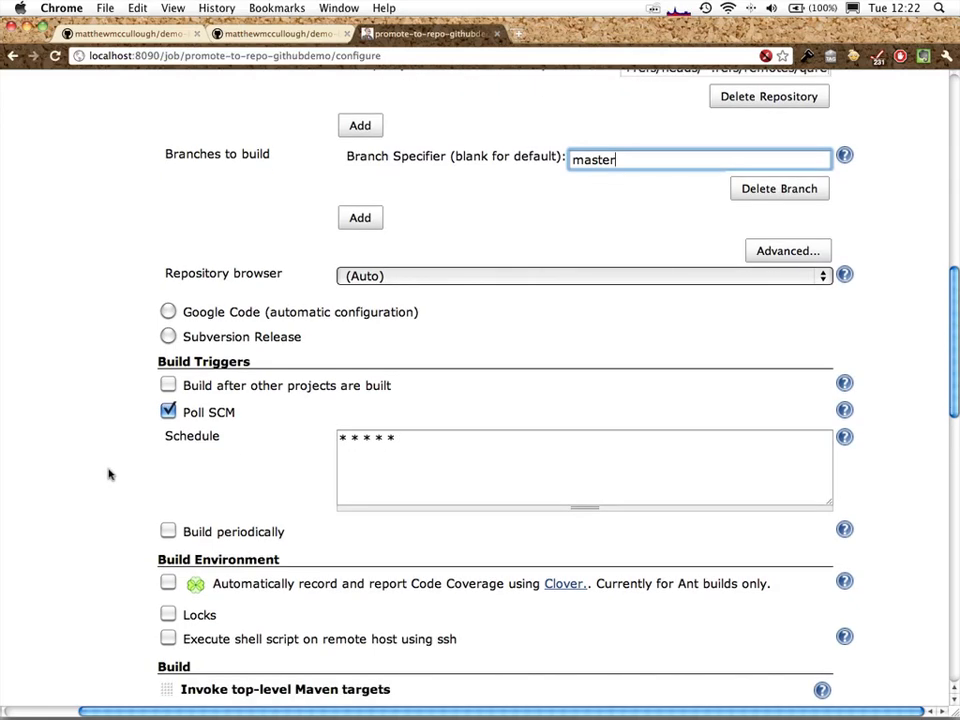
{"action": "scroll", "scroll_direction": "down", "scroll_amount": 3}
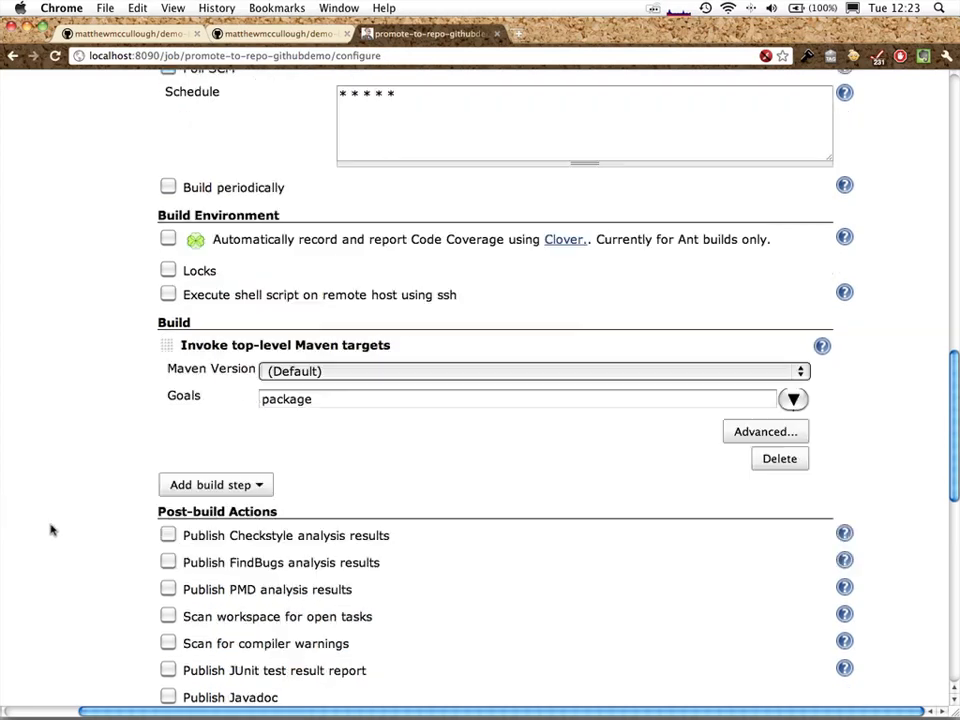
Review Git Publisher pushing master to qarepo on success, then return to the job overview.
{"action": "scroll", "scroll_direction": "down", "scroll_amount": 3}
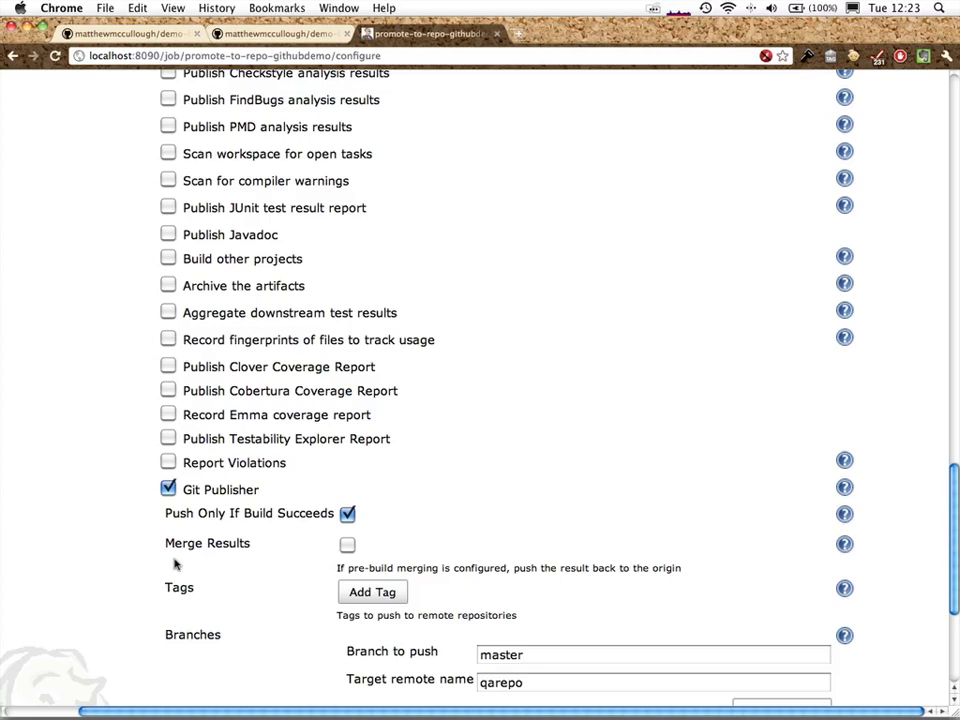
{"action": "scroll", "scroll_direction": "down", "scroll_amount": 3}
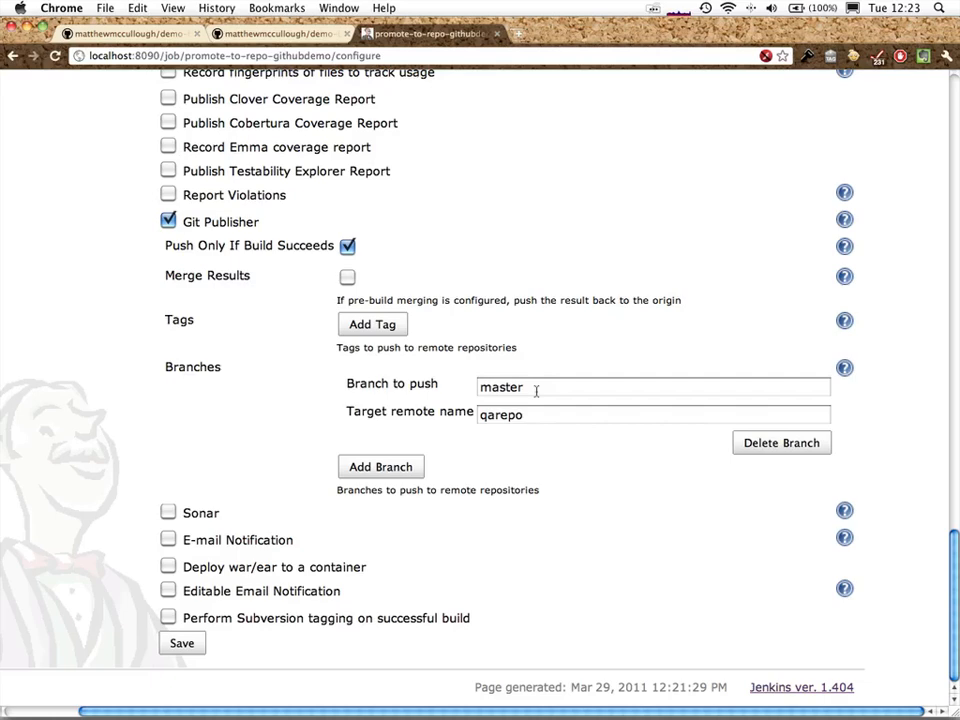
{"action": "mouse_move", "coordinate": [143, 374]}
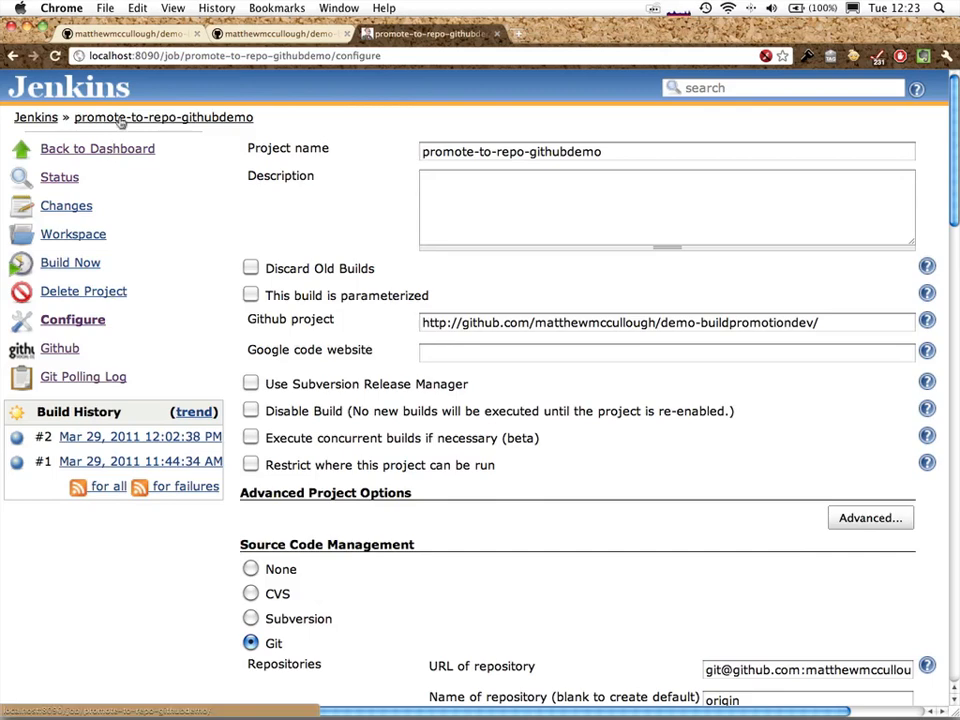
{"action": "left_click", "coordinate": [162, 117]}
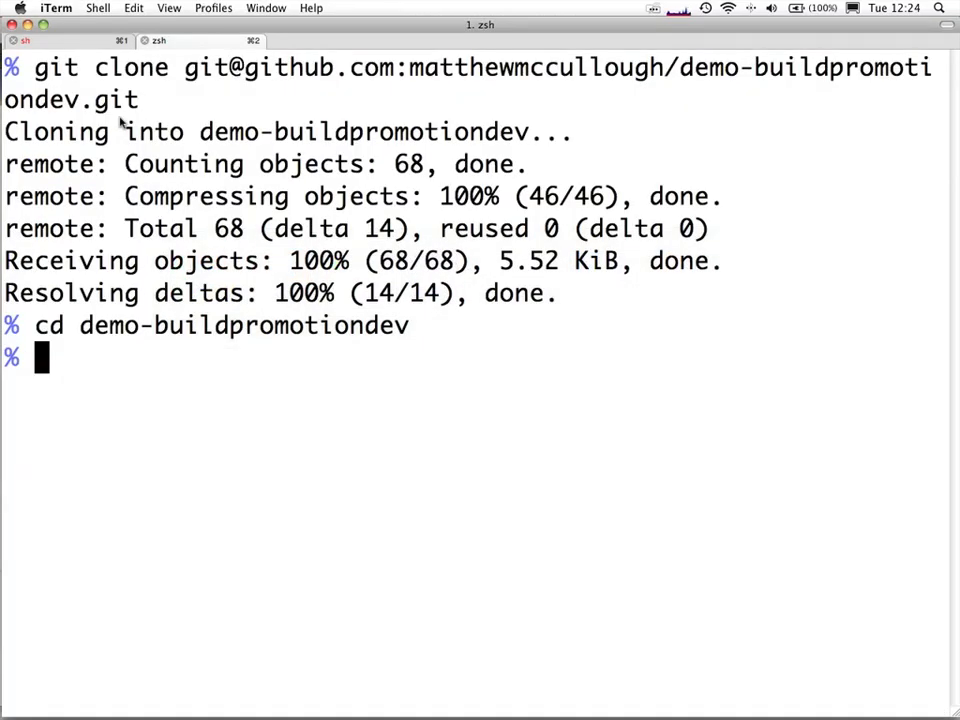
Edit src/main/java/com/ambientideas/App.java in vim so the greeting ends with 'Changed!'.
{"action": "type", "text": "ls"}
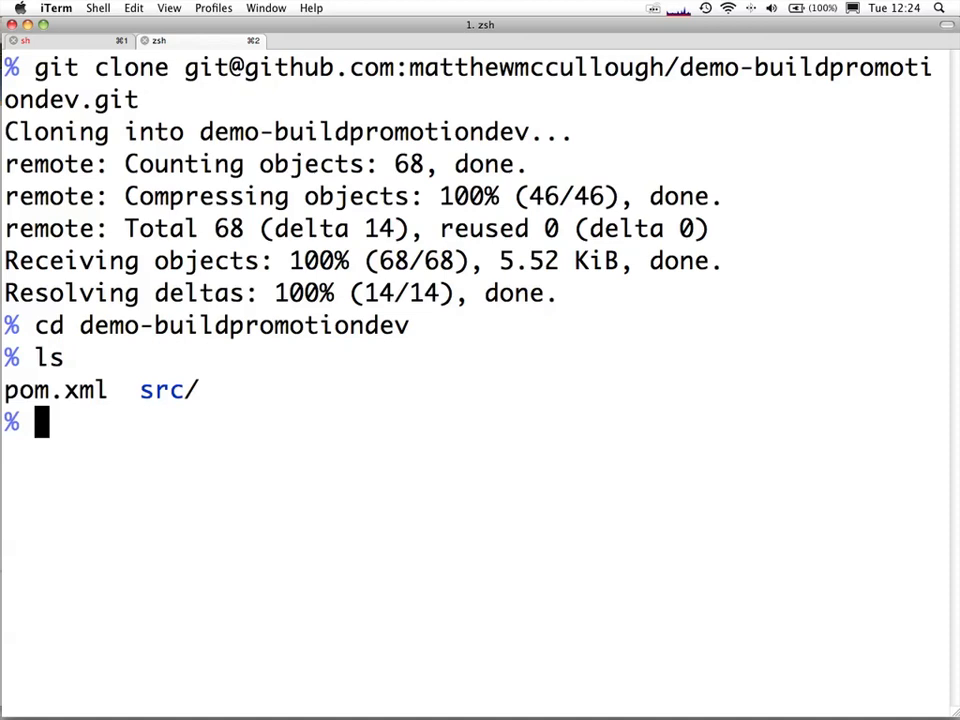
{"action": "type", "text": "vim"}
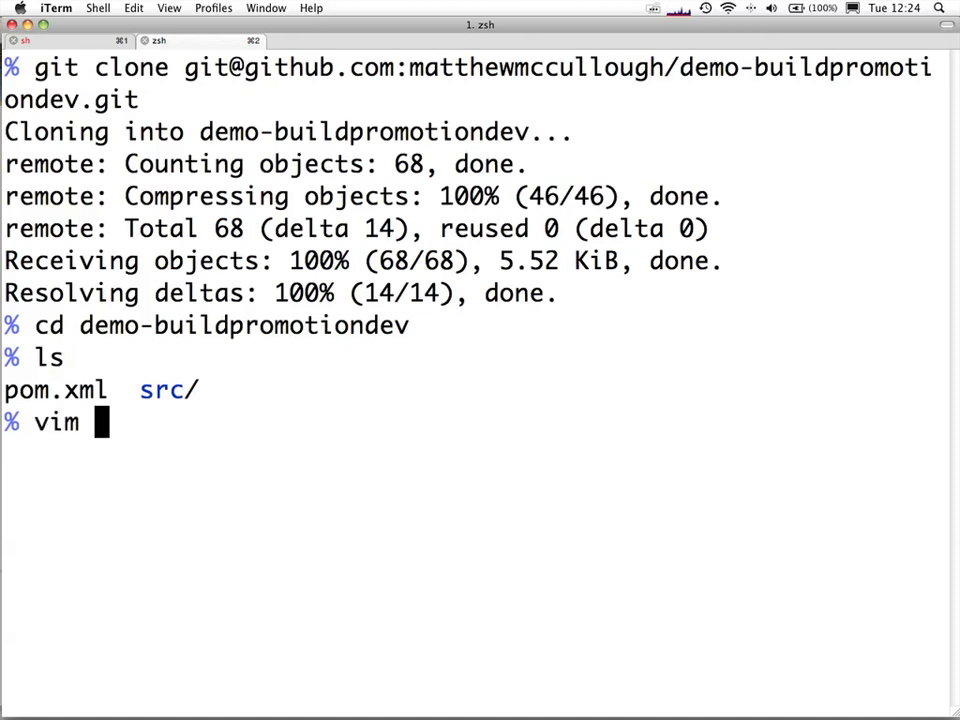
{"action": "type", "text": "src/m"}
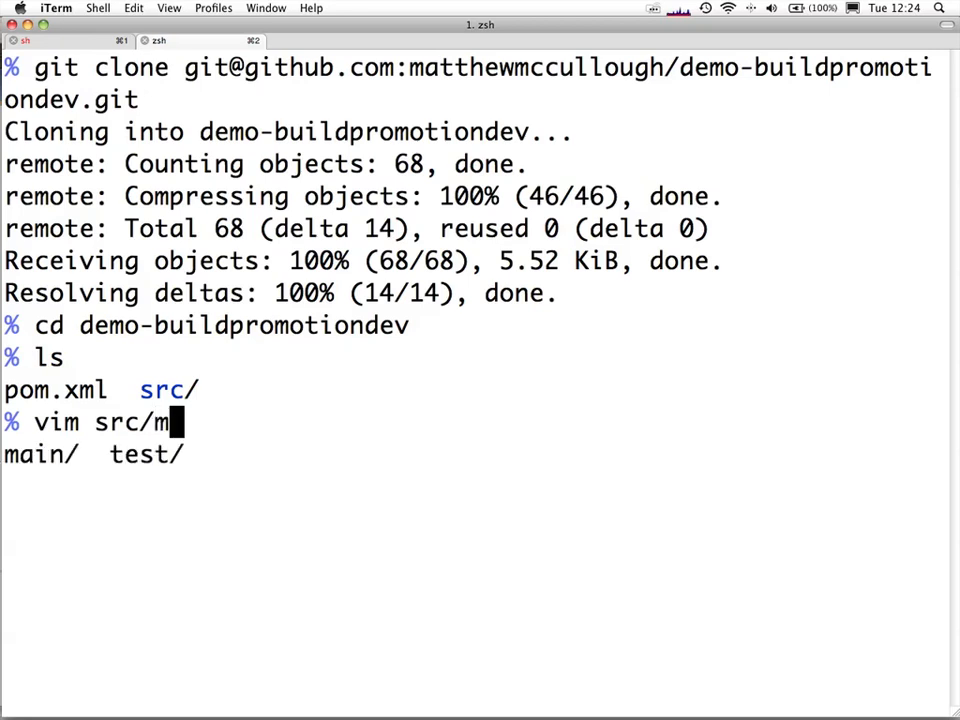
{"action": "type", "text": "ain/java/com/ambientideas/App"}
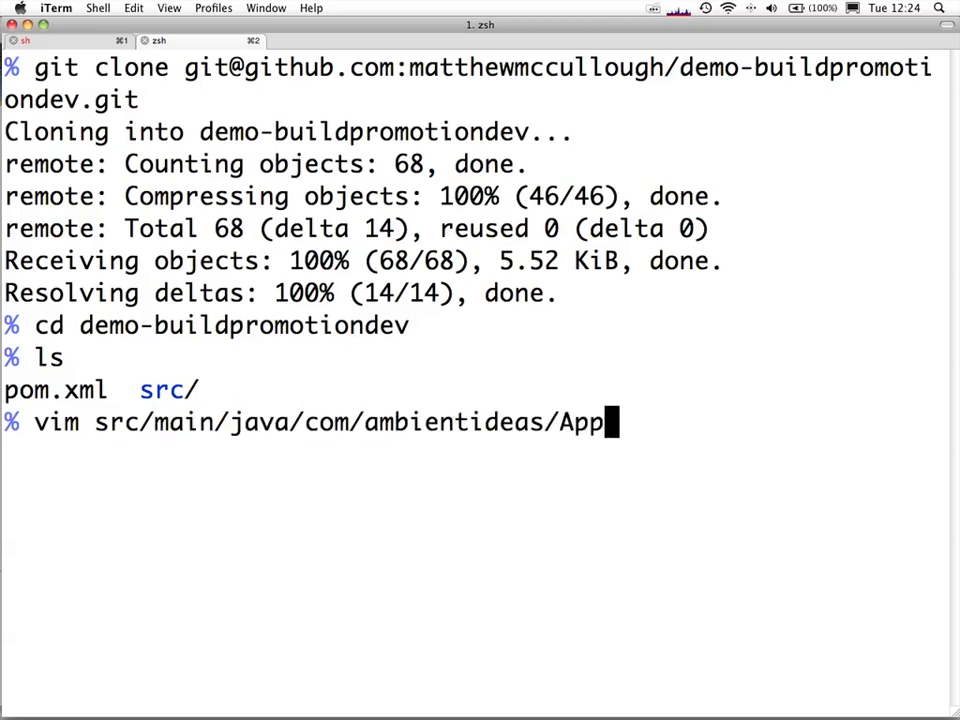
{"action": "key", "text": "Tab"}
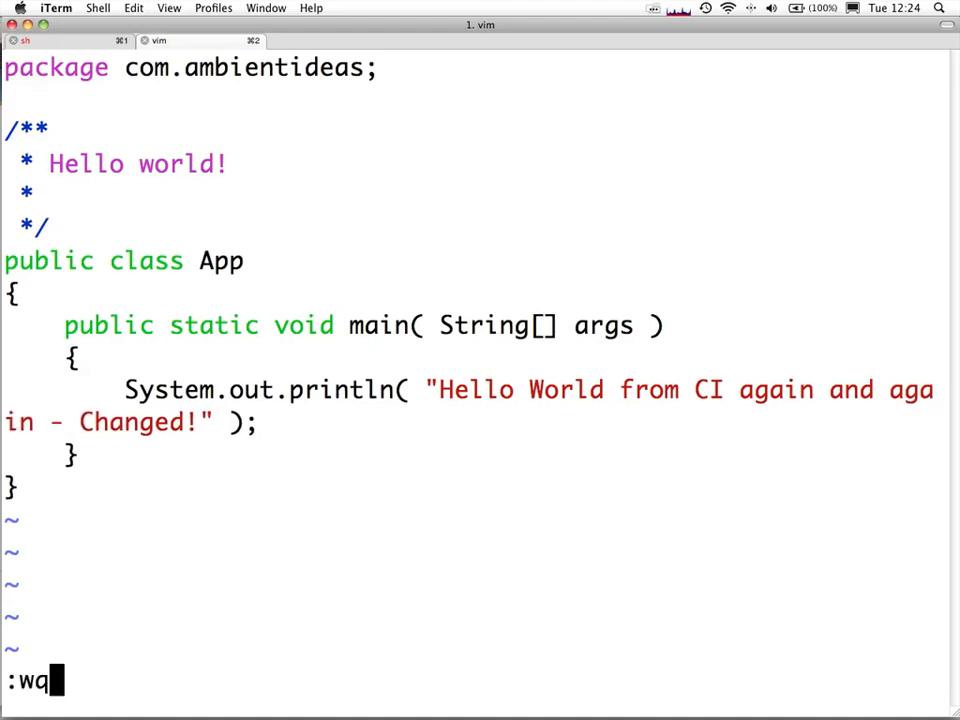
{"action": "key", "text": "Return"}
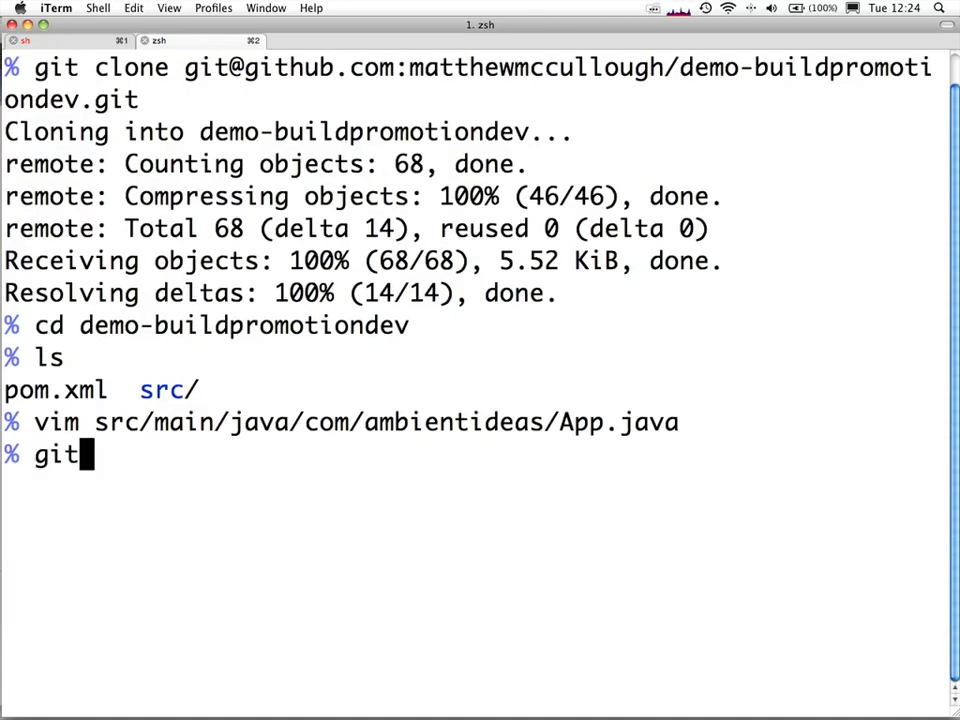
Commit all changes with the message 'Changed output of main'.
{"action": "type", "text": "commit -a -m"}
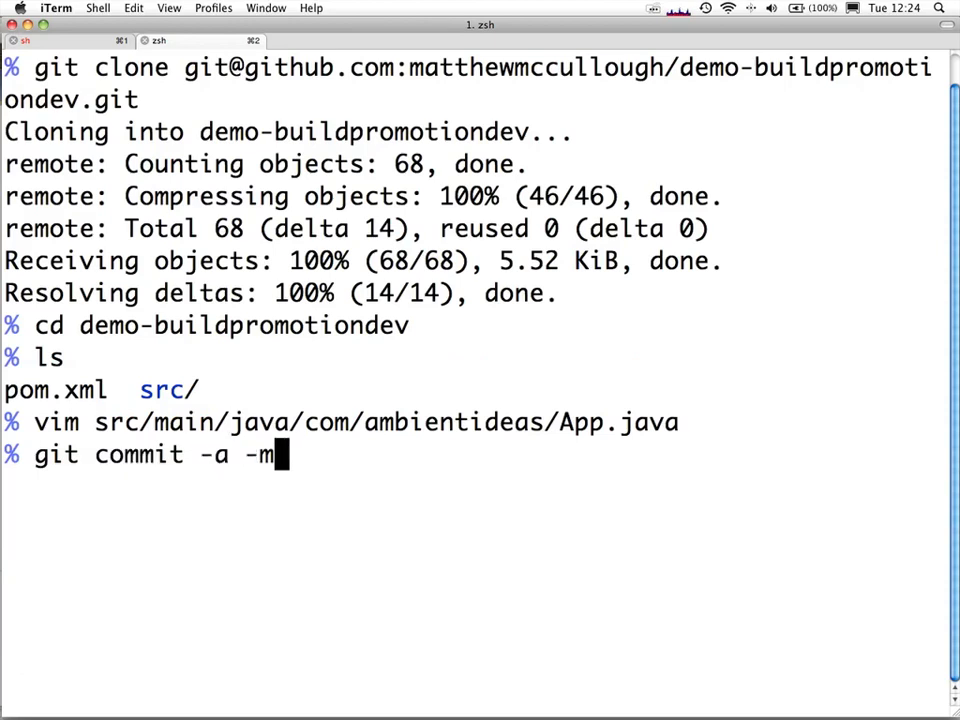
{"action": "type", "text": "\"Changed out"}
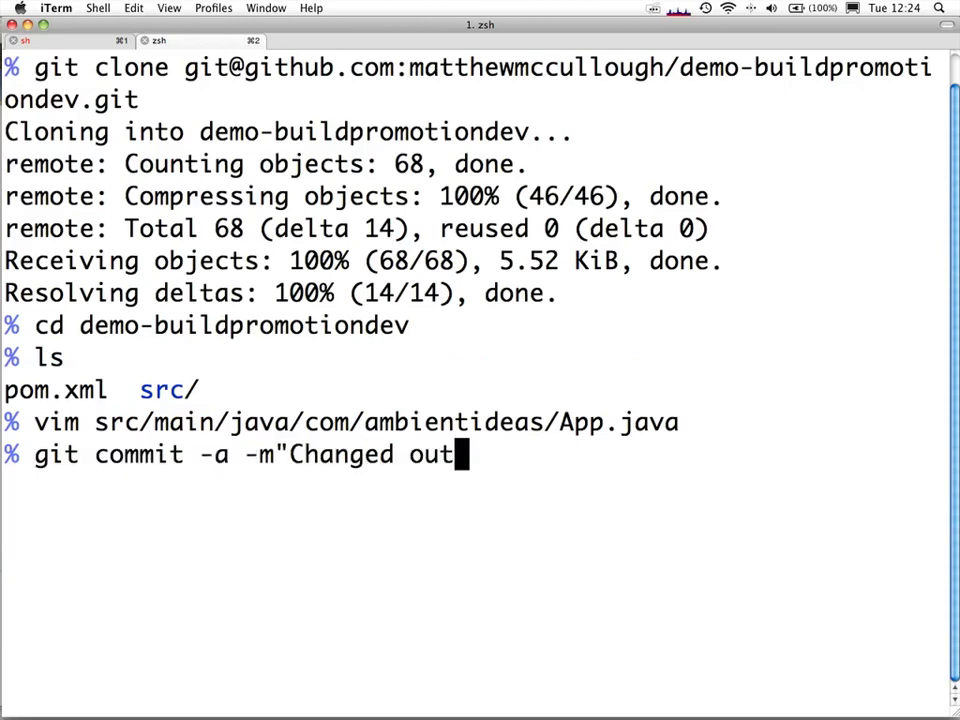
{"action": "type", "text": "put of main"}
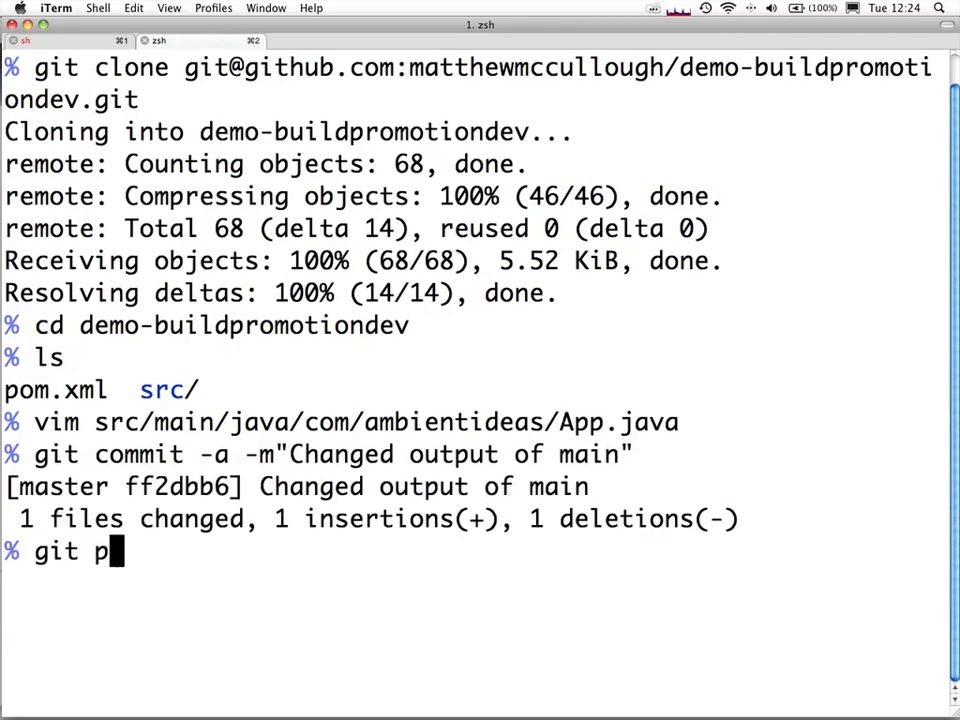
Push the commit and view demo-buildpromotionqa, still headed by 'Upgrading to 4.8.2 for junit'.
{"action": "type", "text": "ush"}
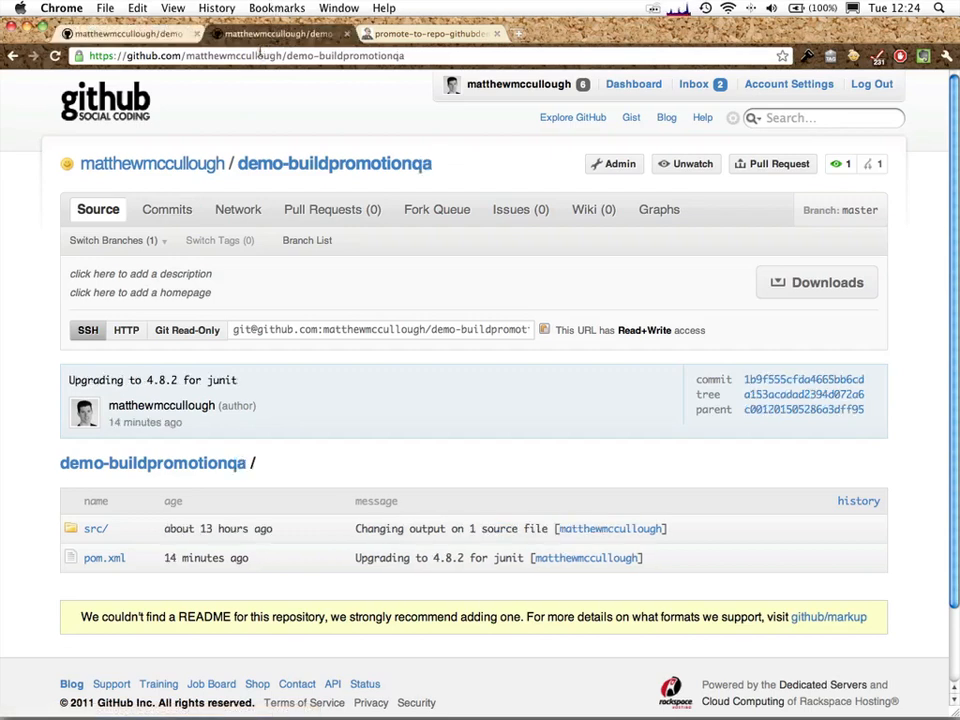
{"action": "mouse_move", "coordinate": [237, 96]}
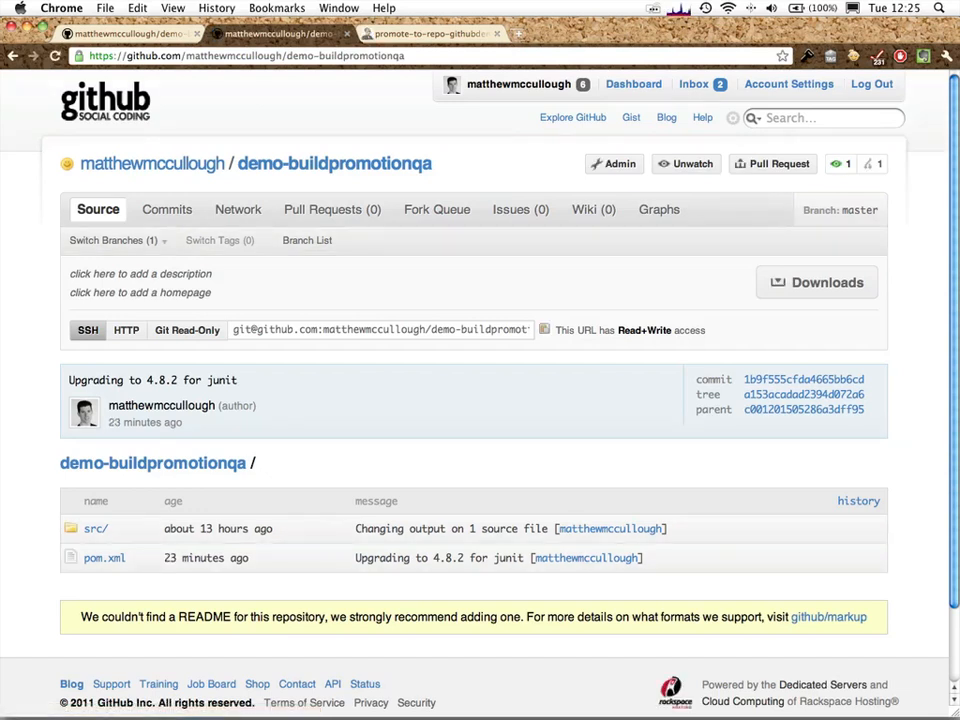
Check the promote job's Git Polling Log and follow build #3 building the pushed commit.
{"action": "left_click", "coordinate": [430, 33]}
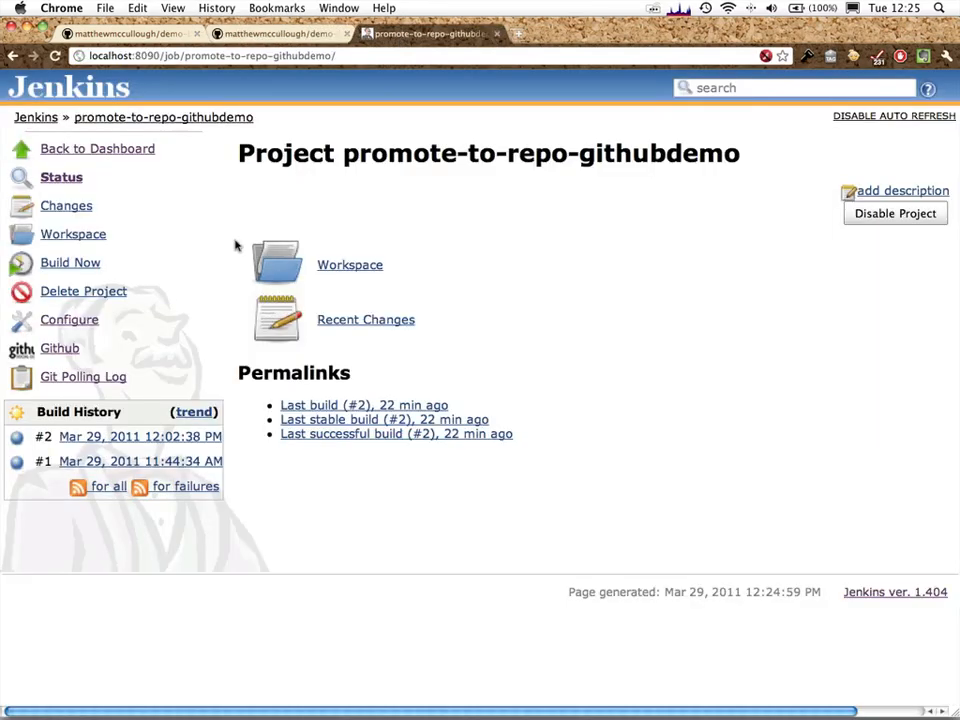
{"action": "mouse_move", "coordinate": [213, 277]}
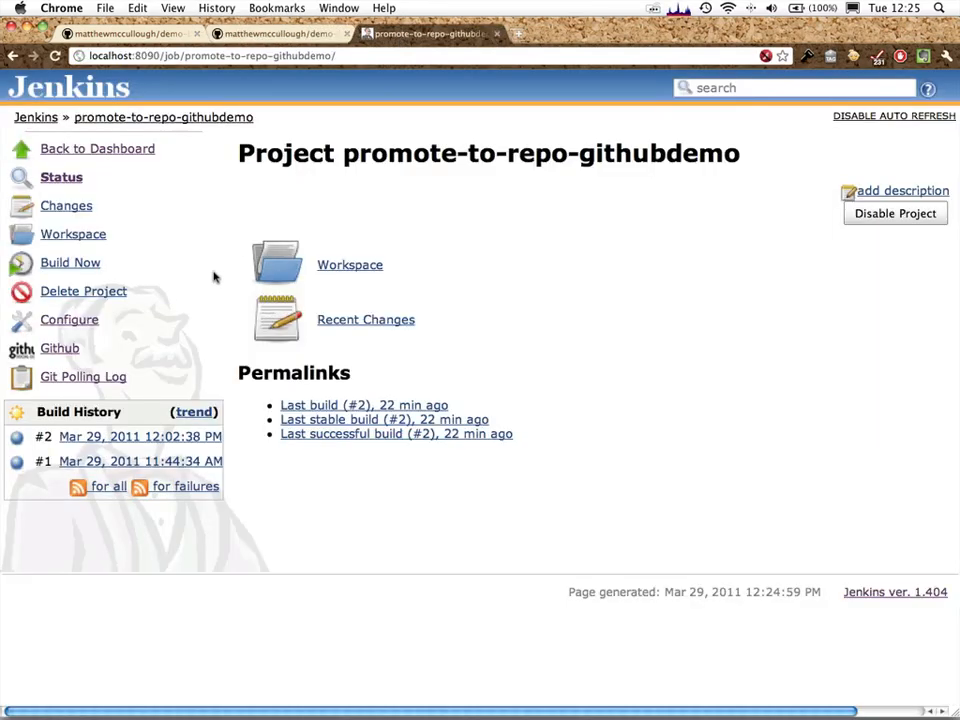
{"action": "left_click", "coordinate": [83, 376]}
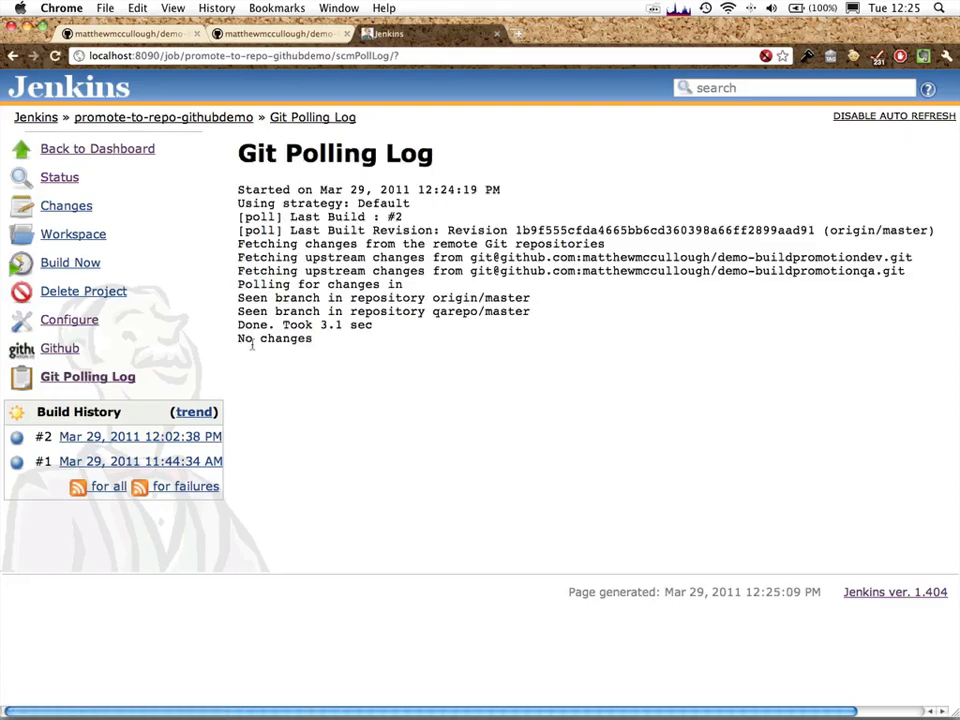
{"action": "mouse_move", "coordinate": [318, 343]}
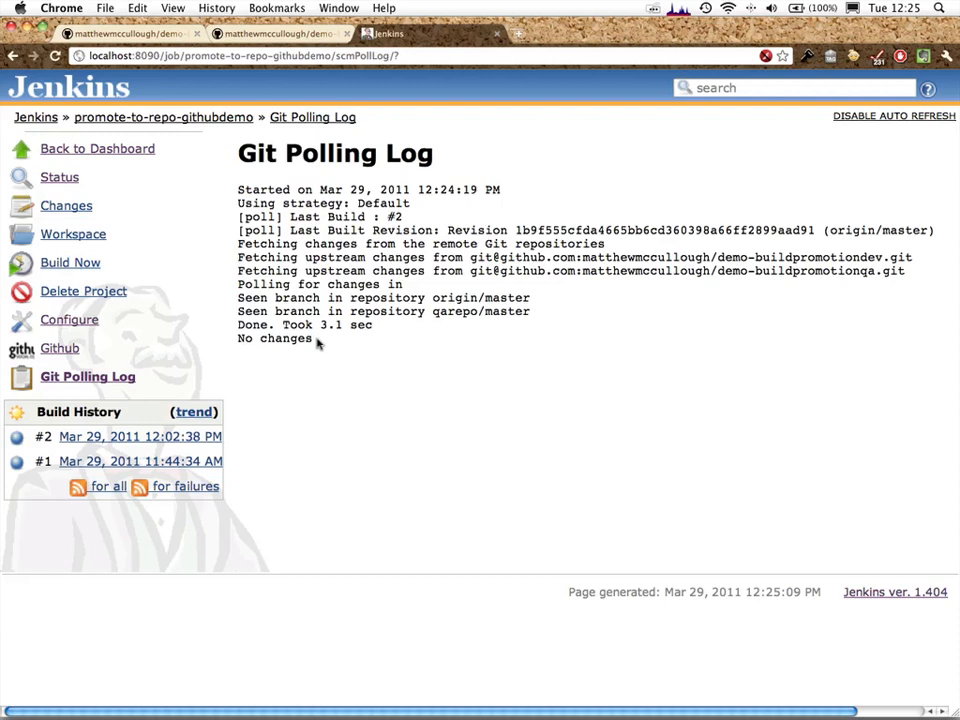
{"action": "mouse_move", "coordinate": [207, 372]}
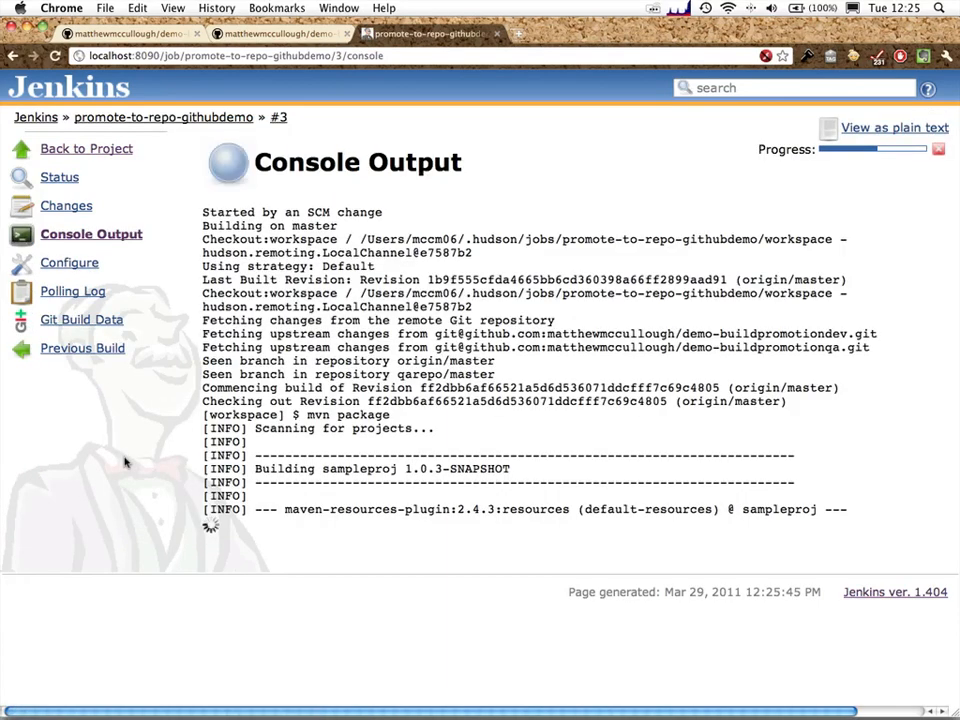
{"action": "scroll", "scroll_direction": "down", "scroll_amount": 3}
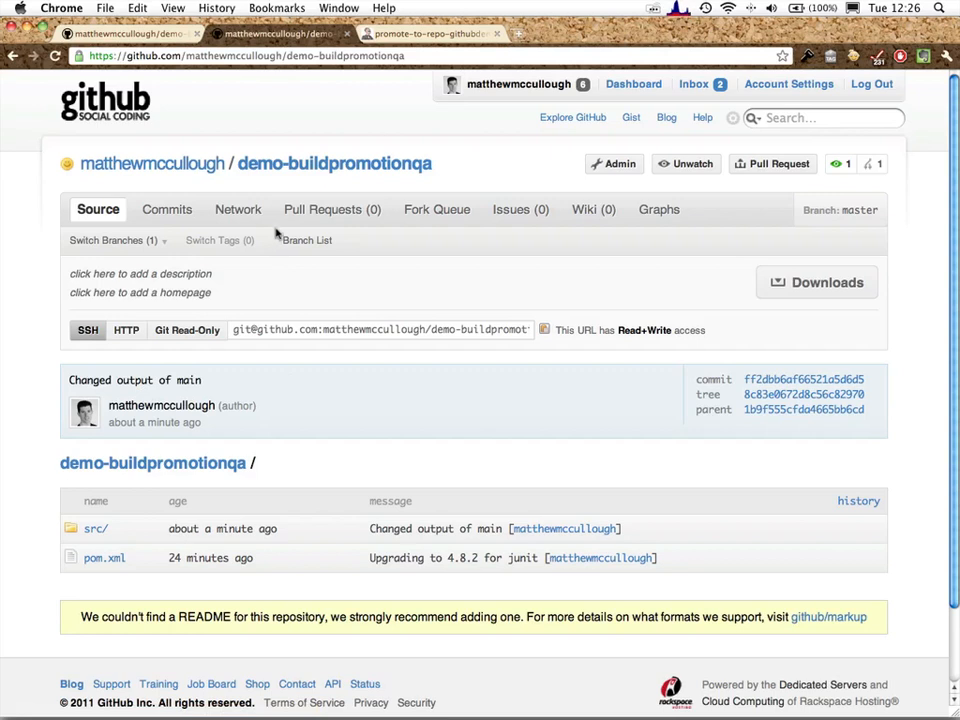
{"action": "mouse_move", "coordinate": [267, 100]}
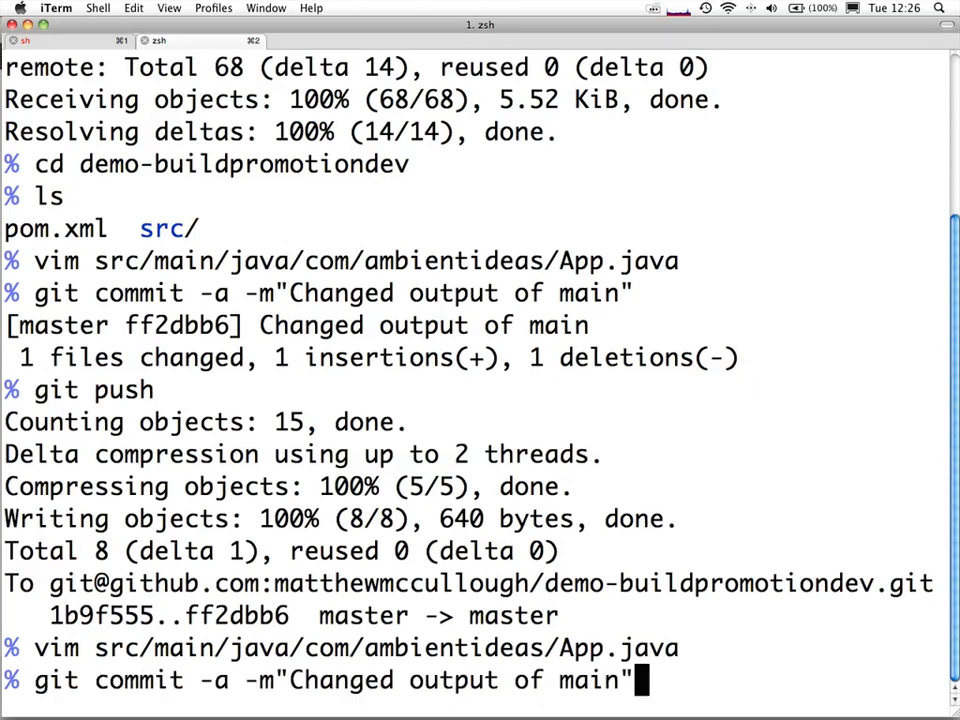
Replace the commit message with 'Broke the code' and push the breaking change.
{"action": "key", "text": "Backspace"}
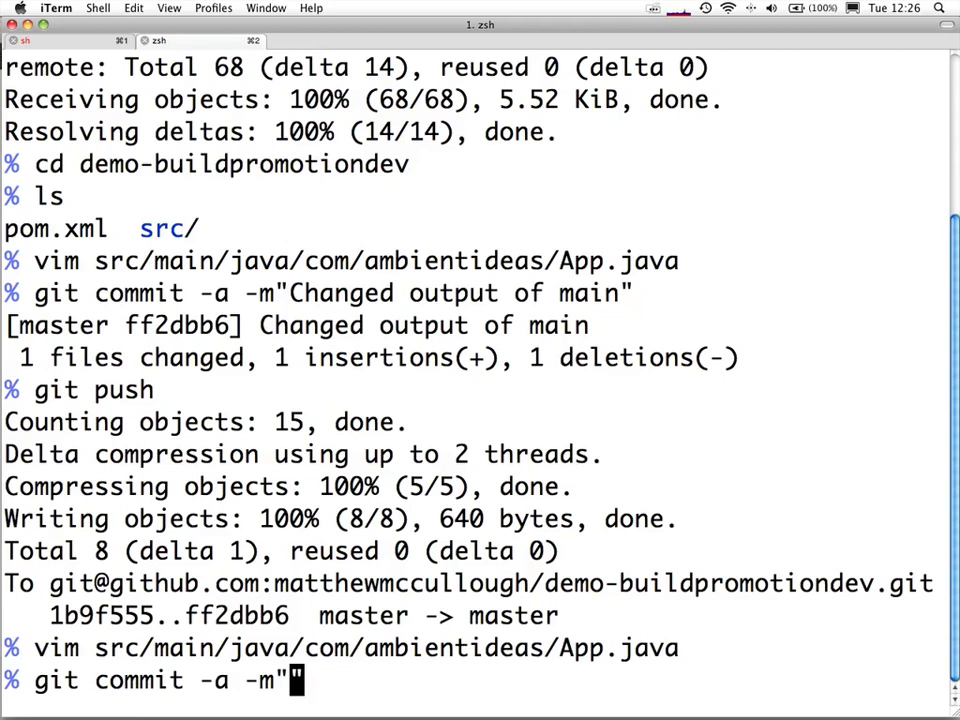
{"action": "type", "text": "B"}
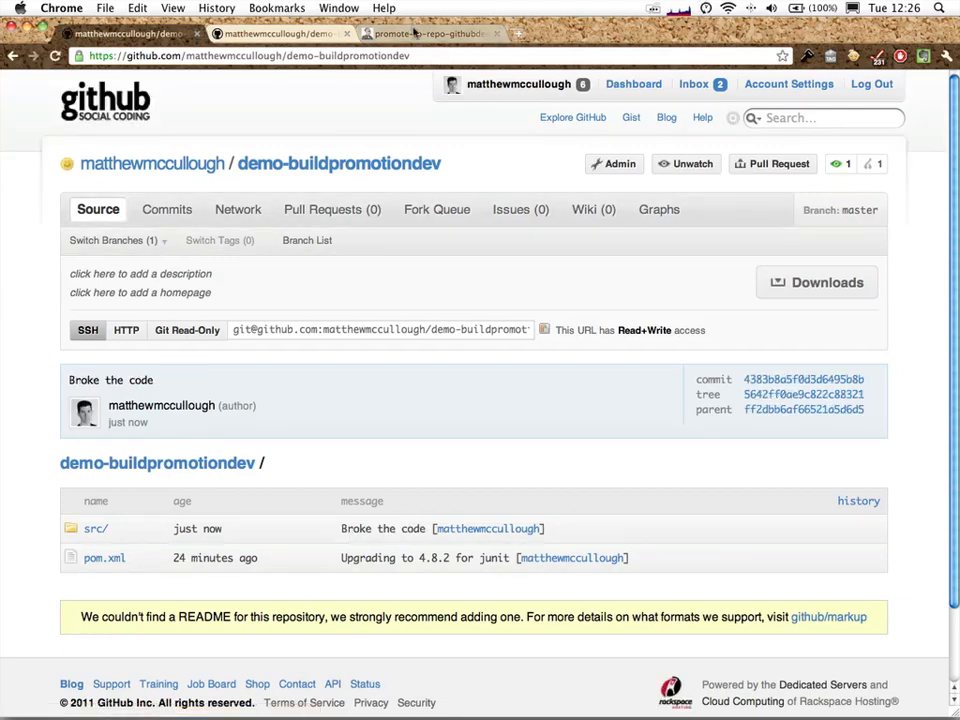
{"action": "left_click", "coordinate": [430, 33]}
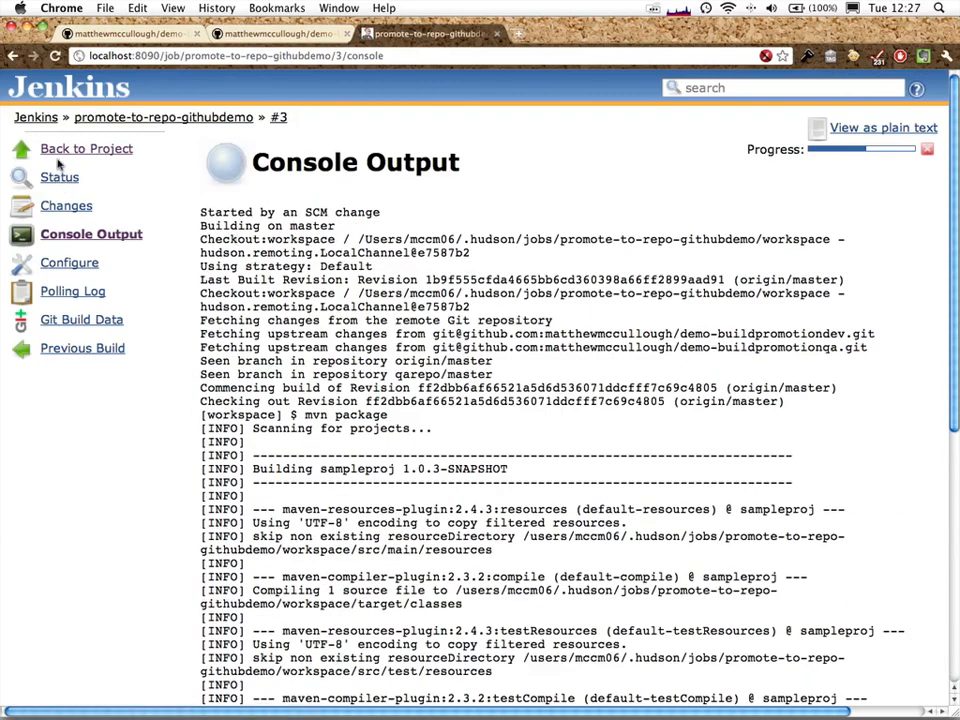
Go back from build #3's console to the promote job overview listing builds #1–#3.
{"action": "left_click", "coordinate": [86, 148]}
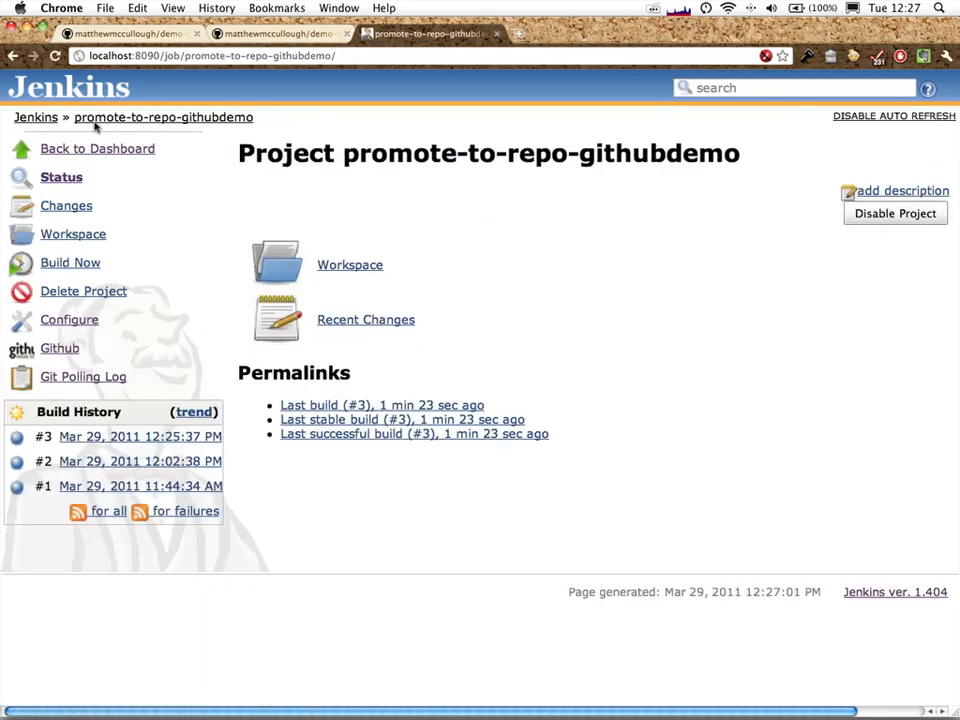
{"action": "mouse_move", "coordinate": [160, 243]}
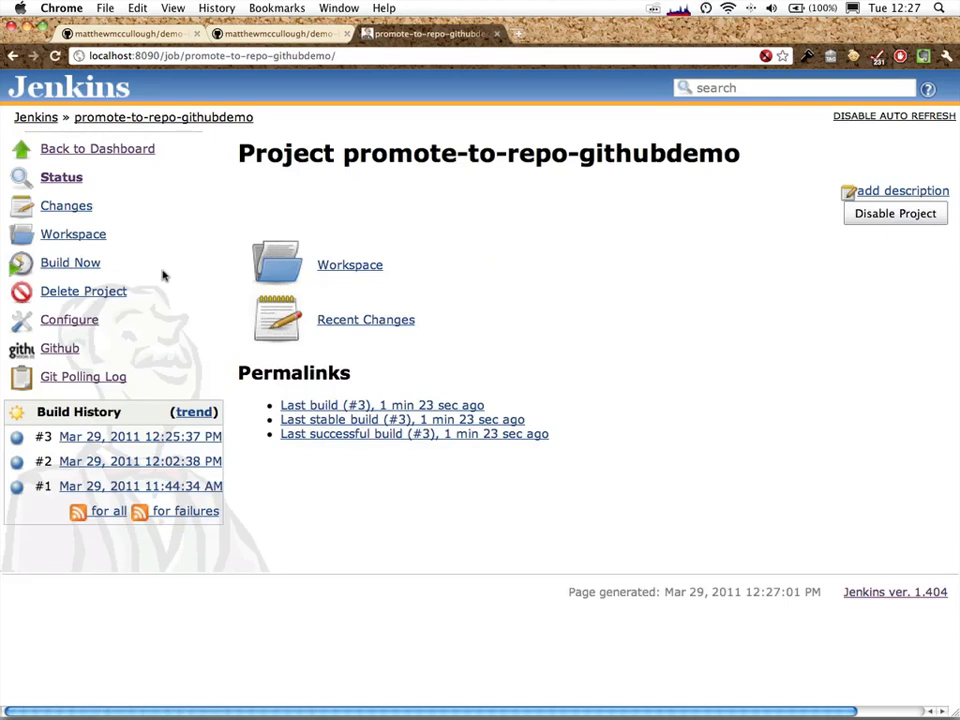
{"action": "left_click", "coordinate": [70, 262]}
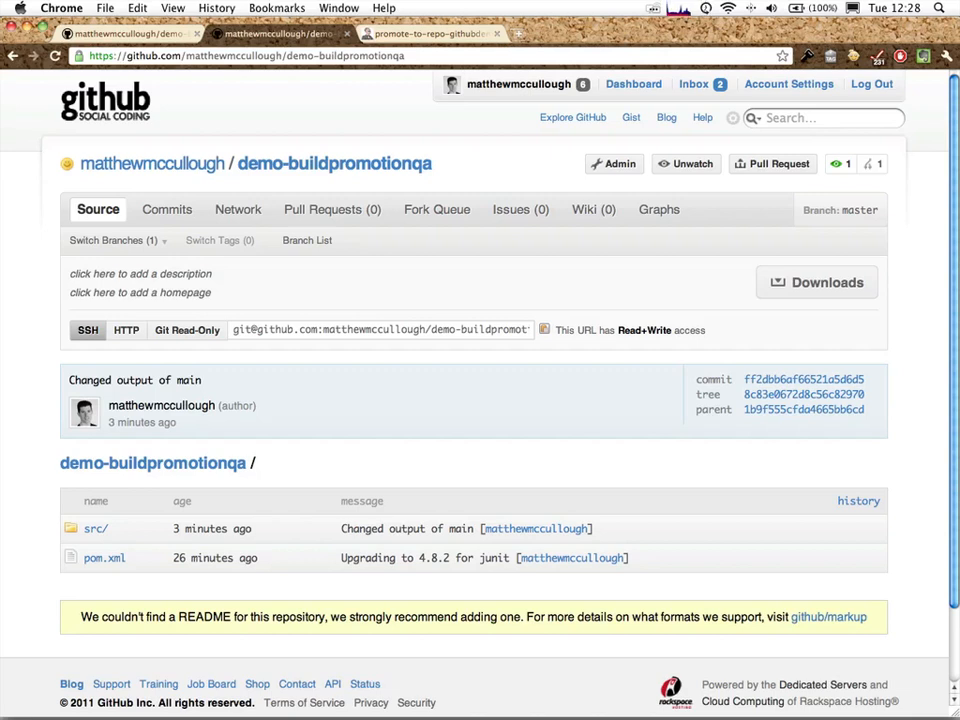
{"action": "mouse_move", "coordinate": [310, 125]}
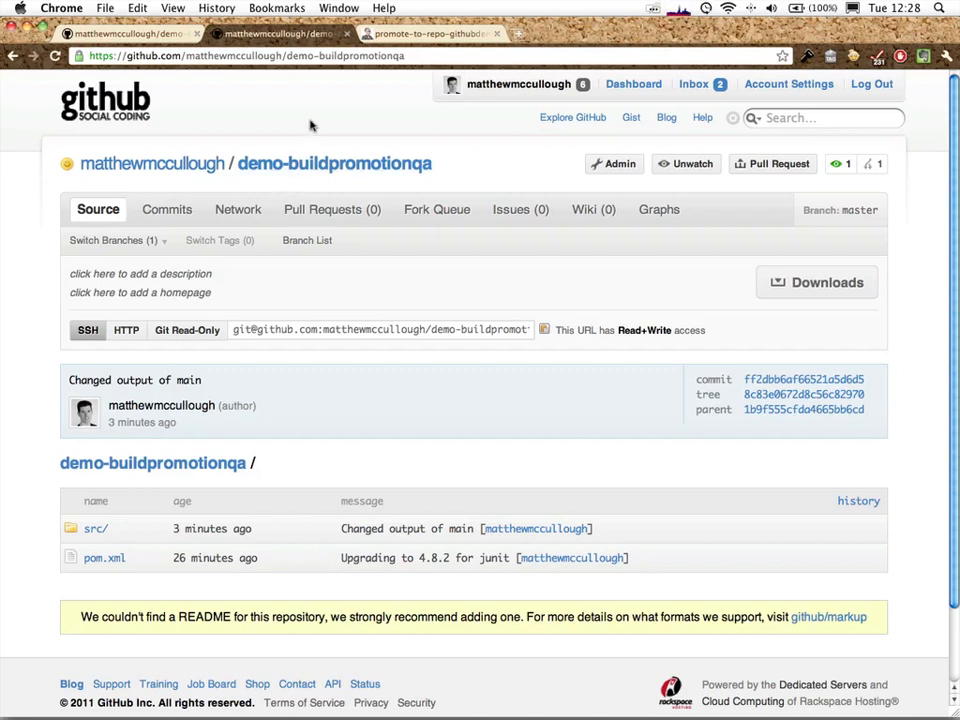